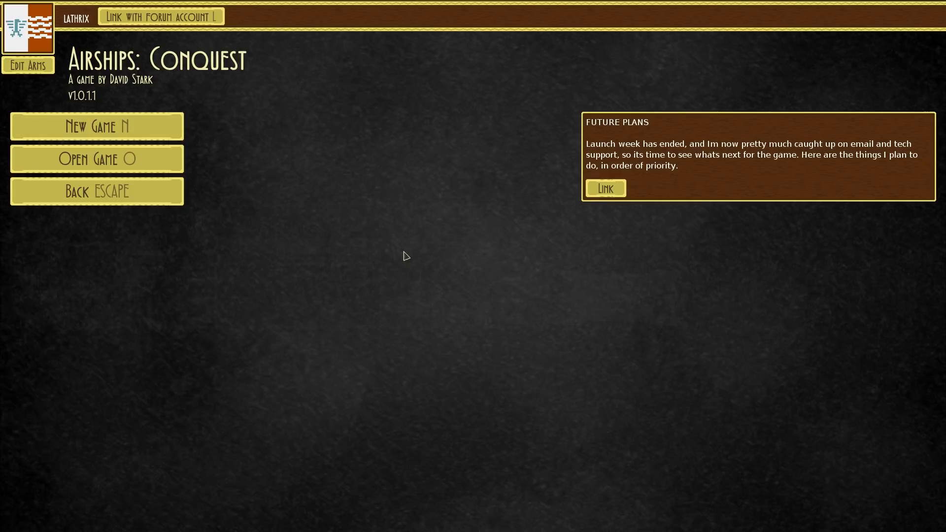
mouse_move(97, 126)
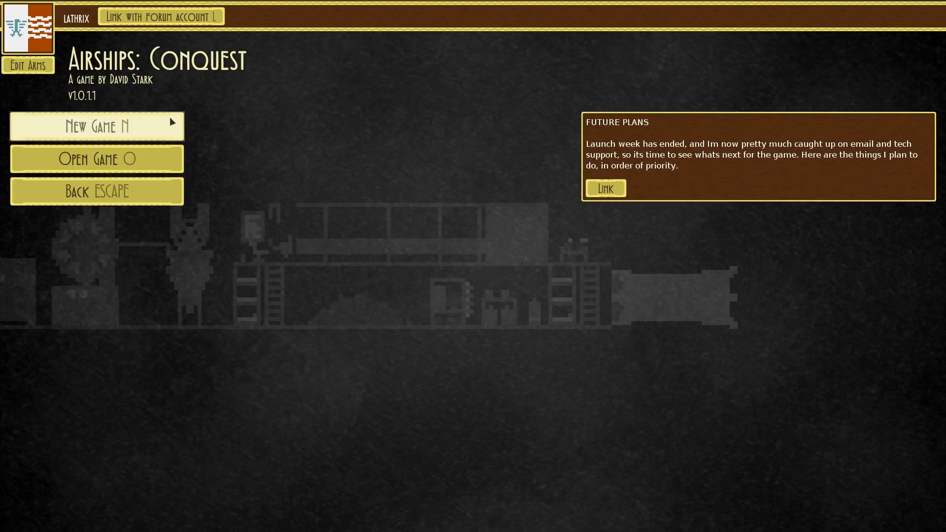
Begin a new Vaxenford campaign and review the Large map, Hard difficulty, Mixed land options
click(97, 126)
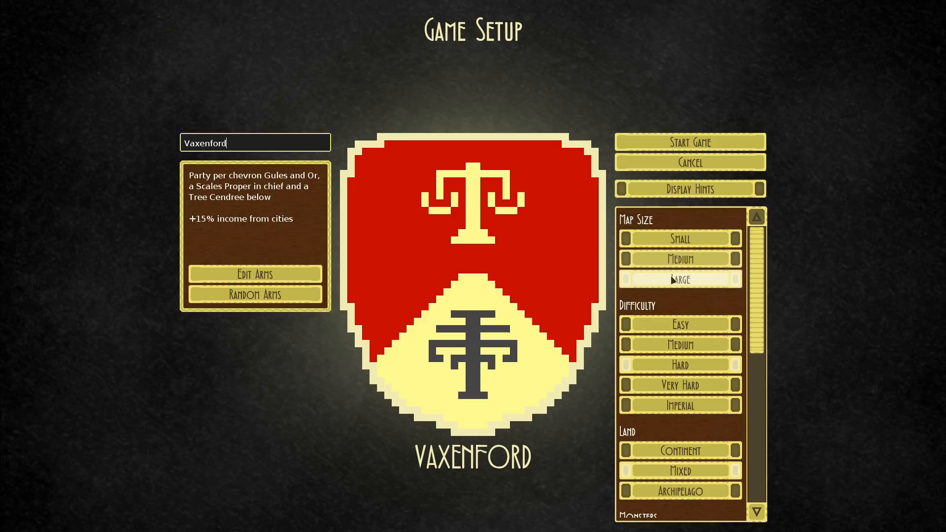
scroll(down, 3)
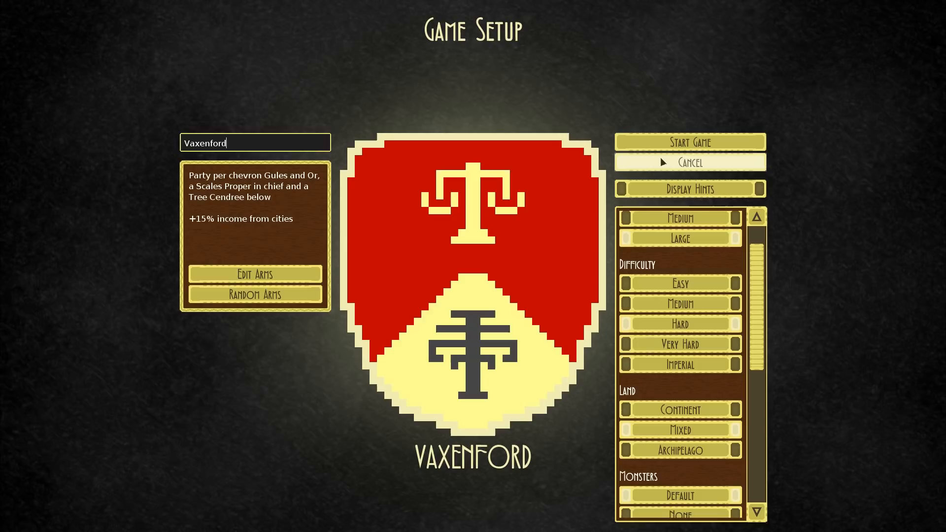
Cancel the game setup to head for the landship designer
click(690, 163)
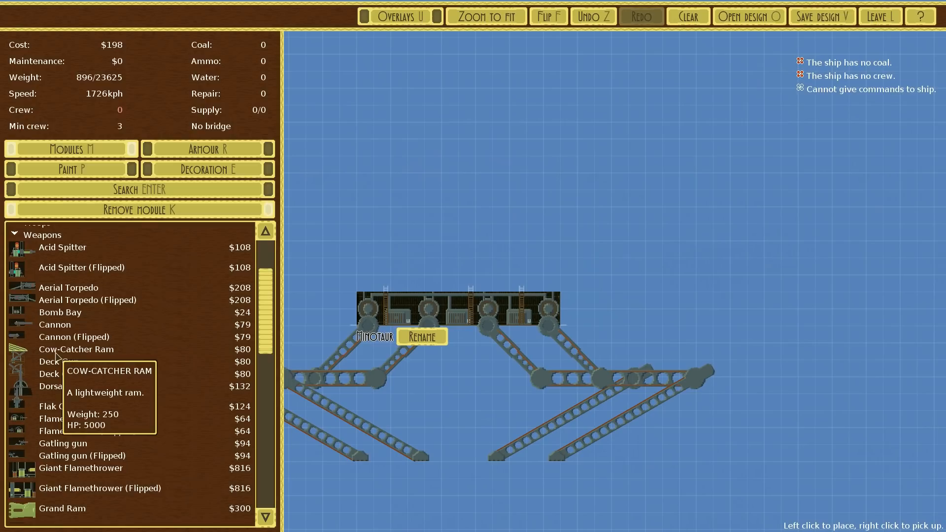
Browse the Weapons module list toward the Heavy Cannon
scroll(down, 3)
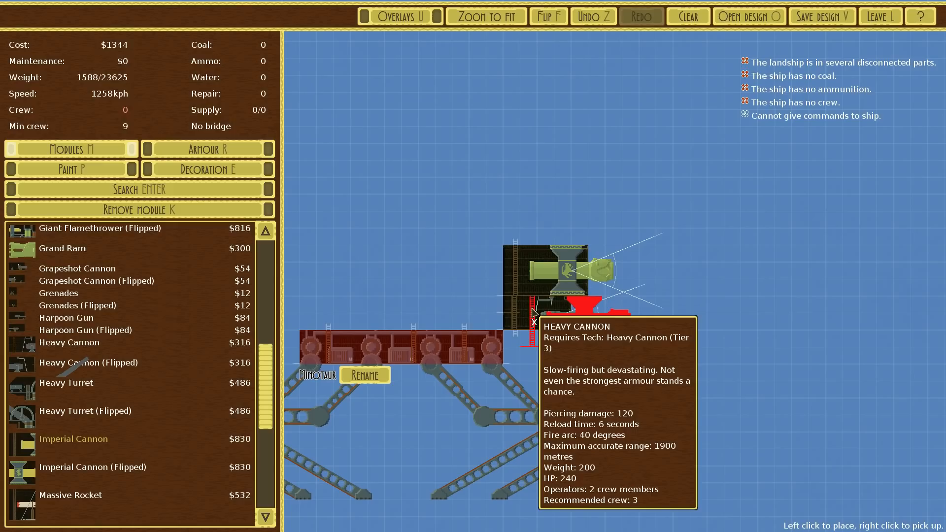
mouse_move(545, 293)
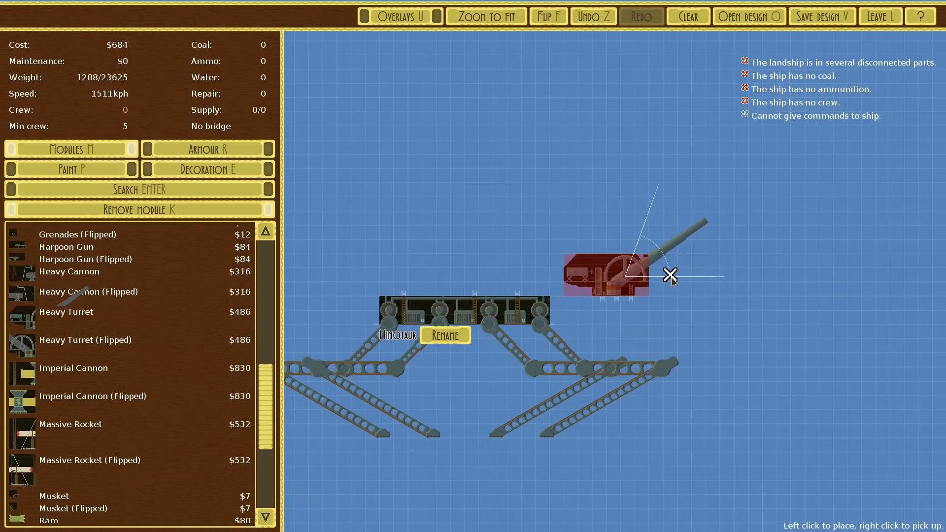
mouse_move(613, 245)
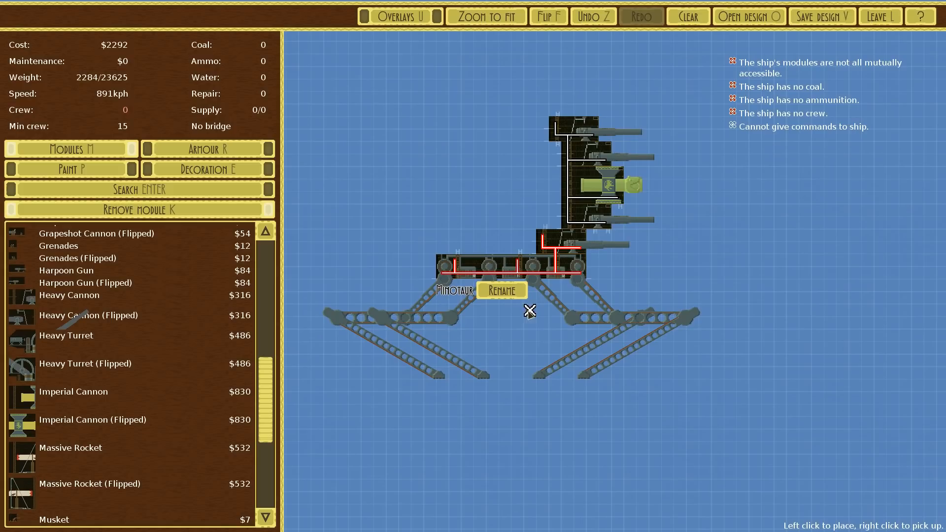
mouse_move(542, 116)
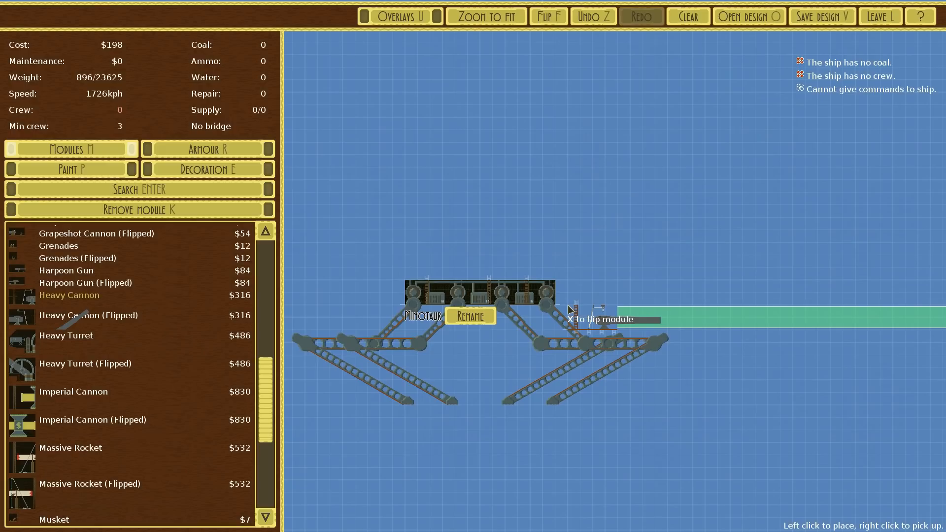
Load the saved cannon-tower Minotaur design costing $5485
click(595, 320)
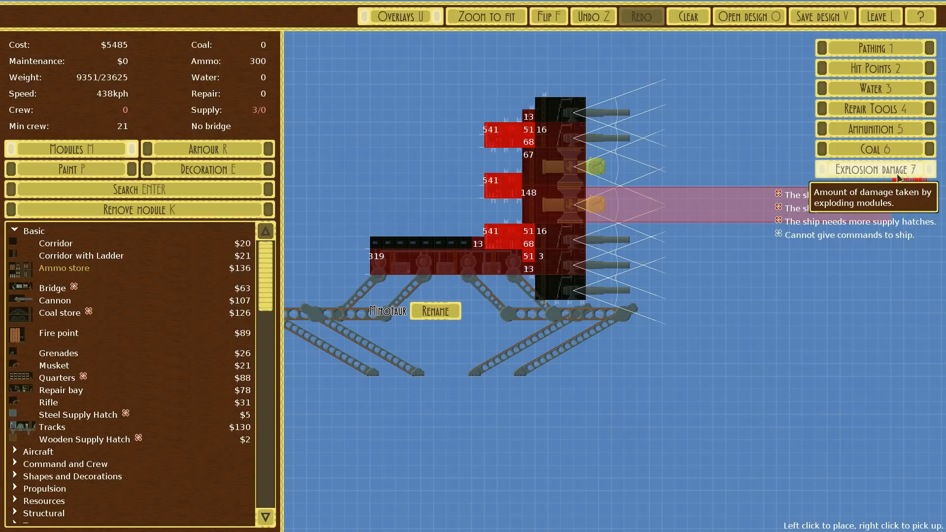
Show exploding-module damage, then load the Minotaur from the saved designs list
click(208, 148)
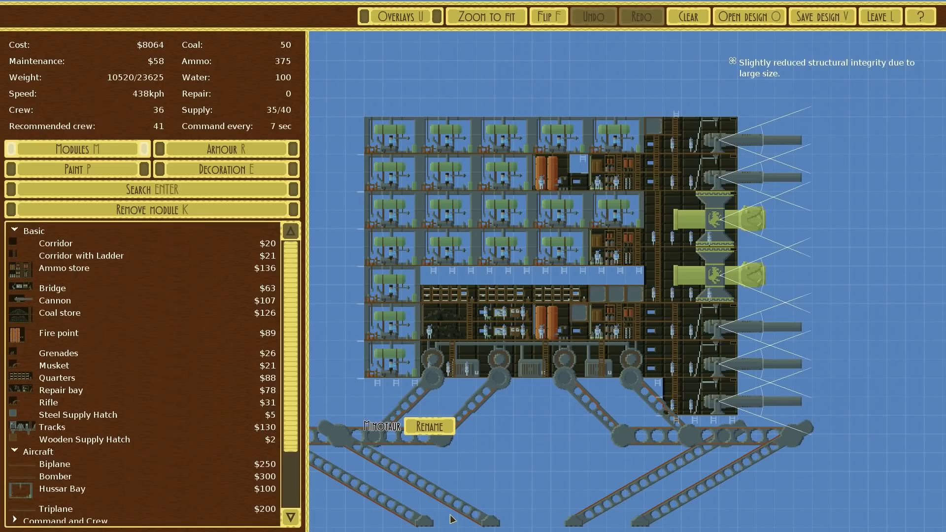
click(746, 16)
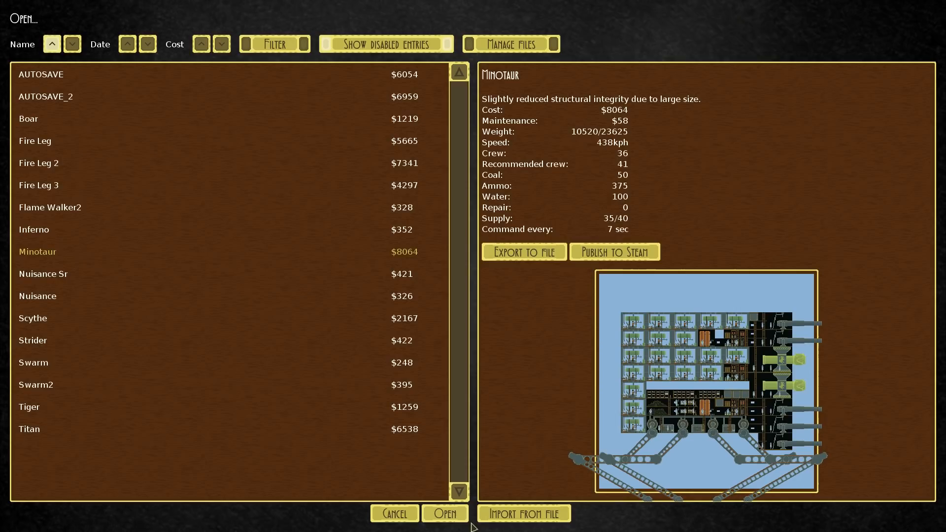
click(446, 513)
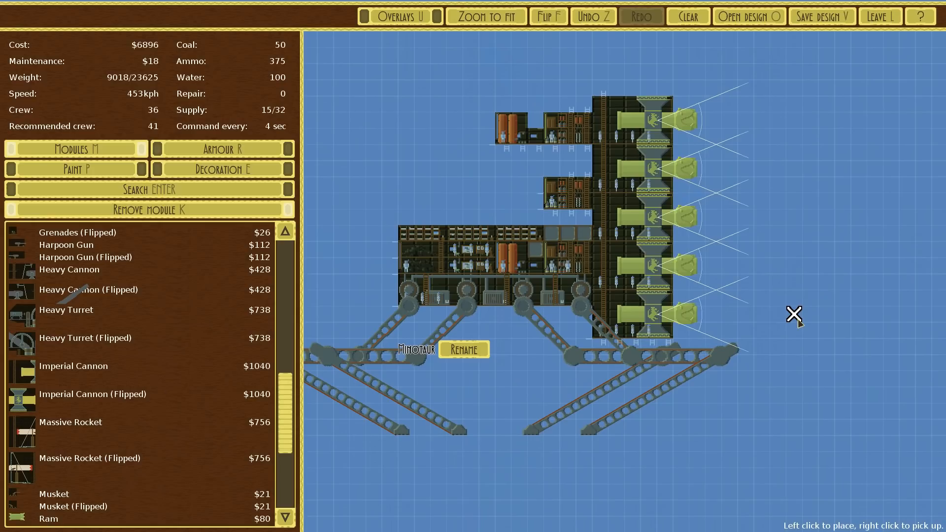
mouse_move(680, 170)
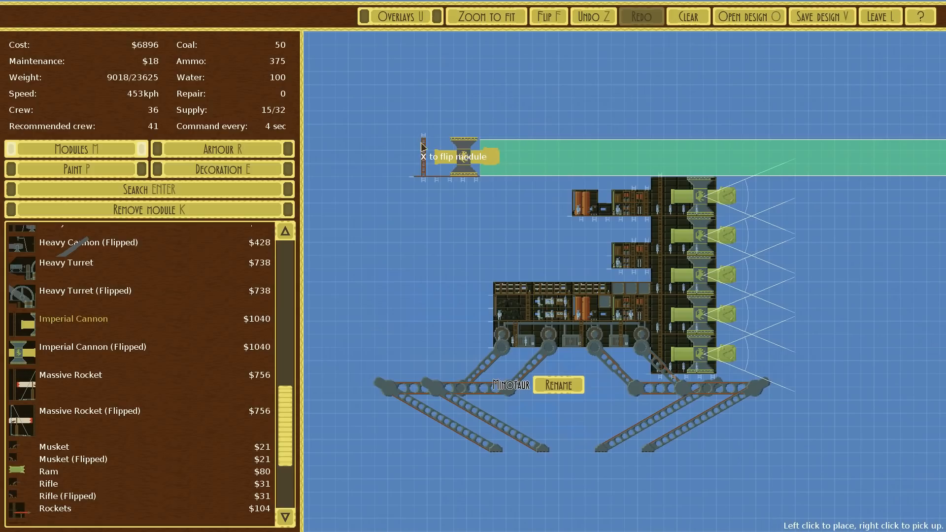
Pick up Imperial Cannons from the Minotaur's front column
click(479, 160)
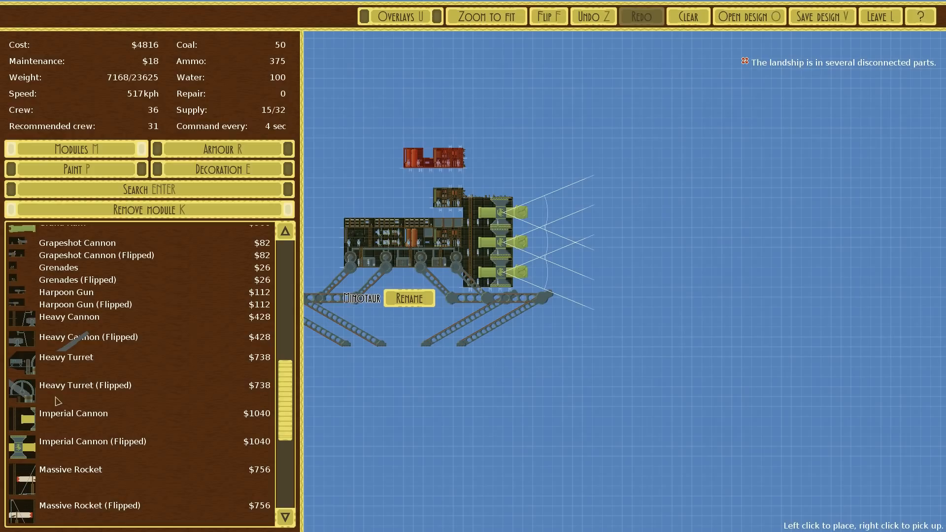
Restore the front column and place a Suspendium Cannon at the landship's front
click(73, 413)
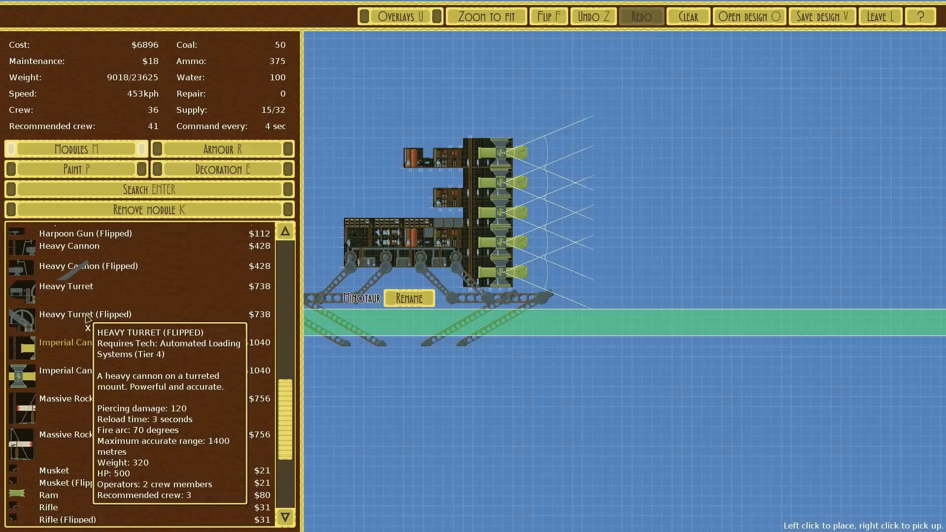
scroll(down, 3)
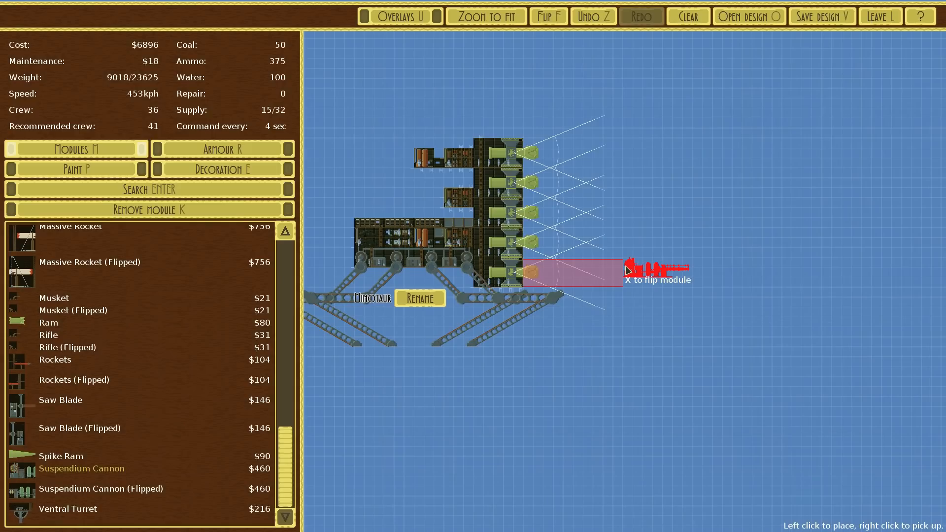
click(510, 141)
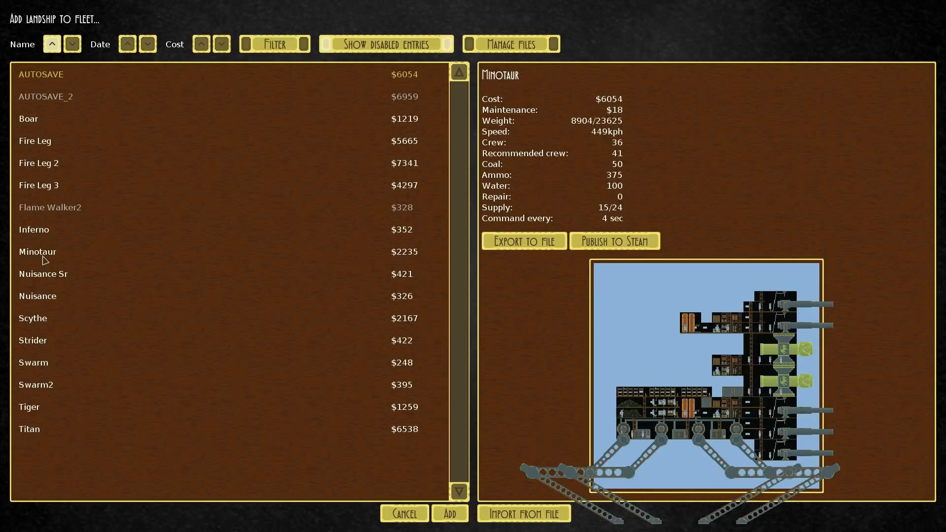
Add the Minotaur to the fleet, start combat and speed up the battle
click(450, 514)
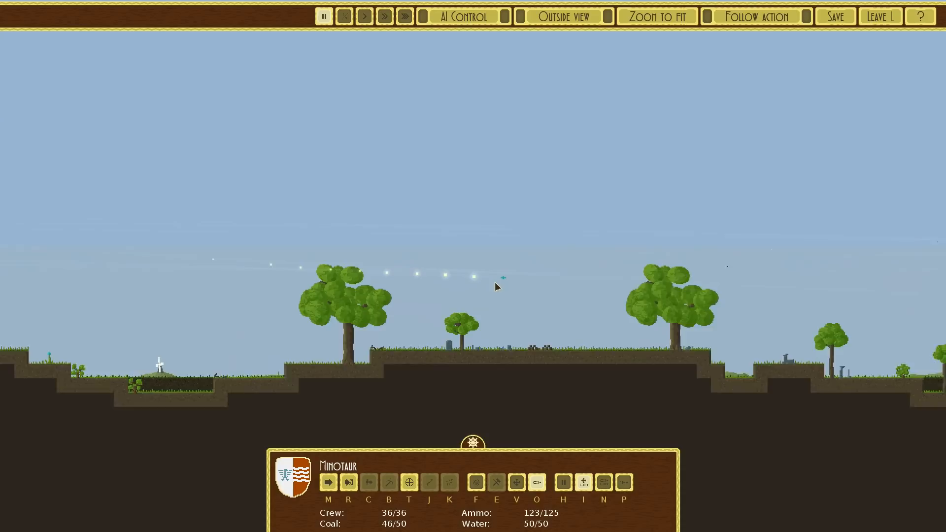
click(365, 16)
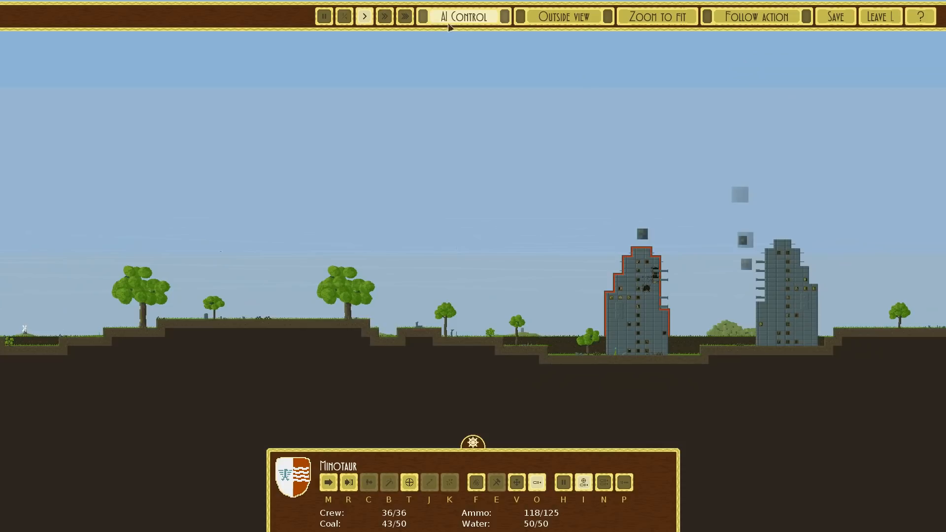
click(405, 16)
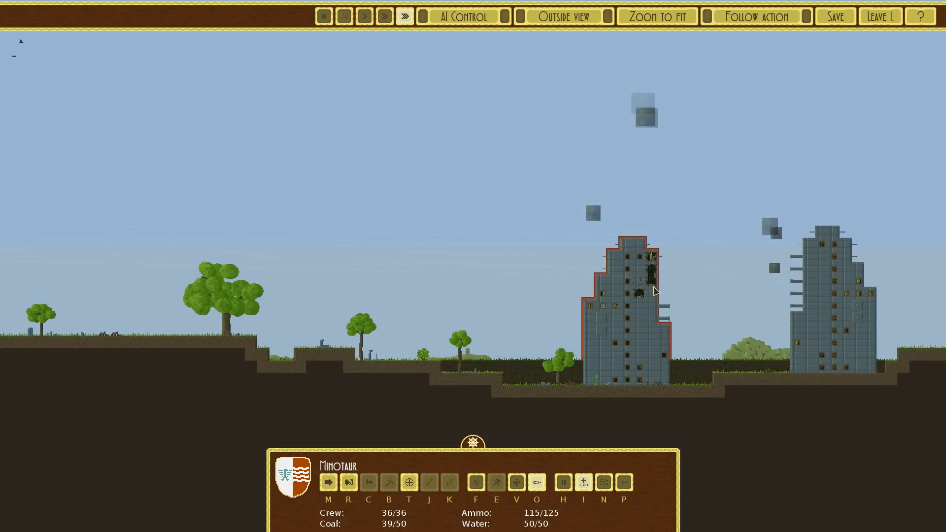
Leave the battle and load the Minotaur design in the landship editor
click(882, 16)
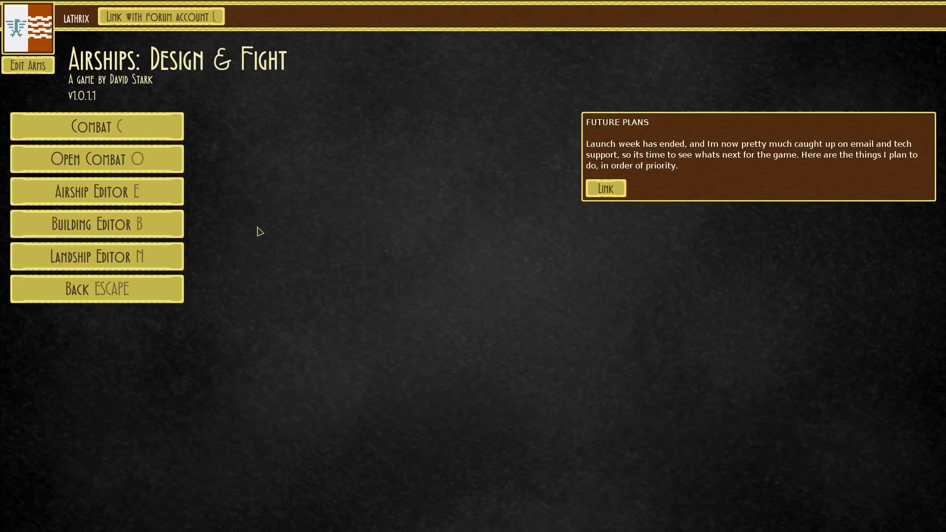
click(96, 192)
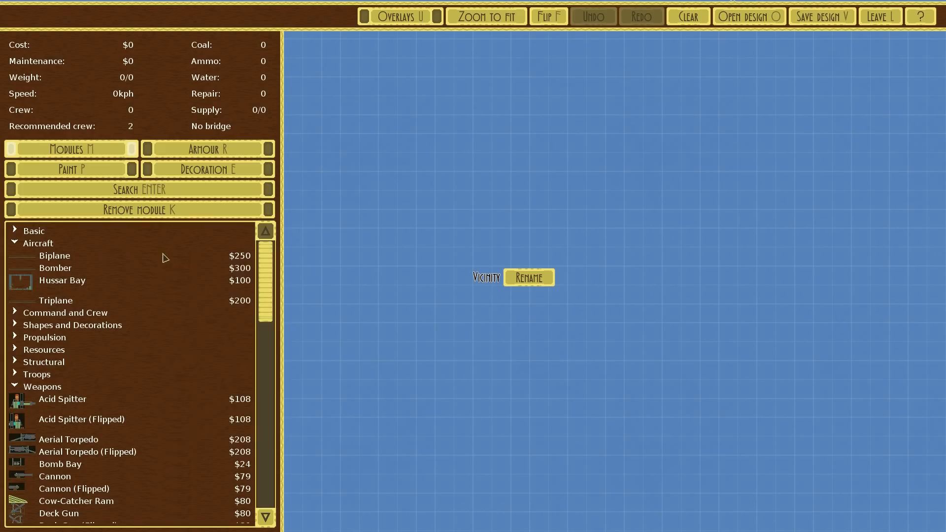
click(748, 16)
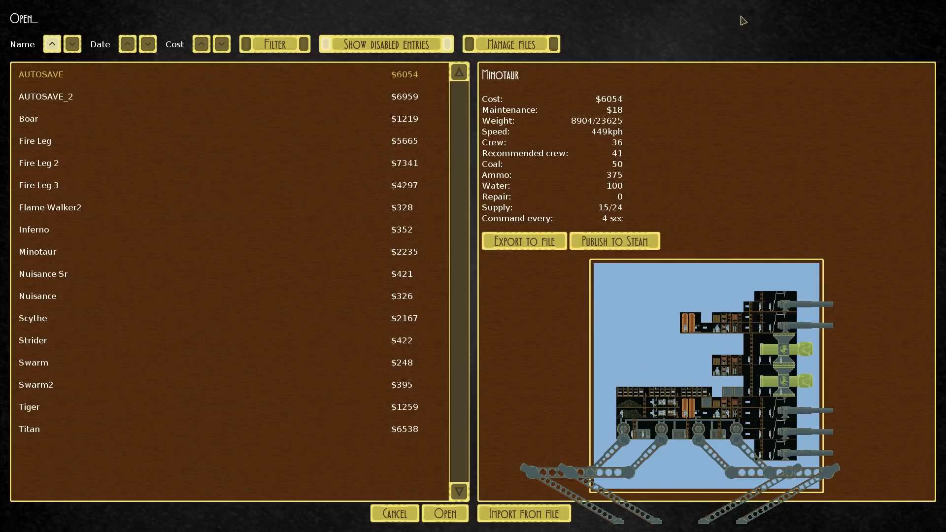
click(38, 251)
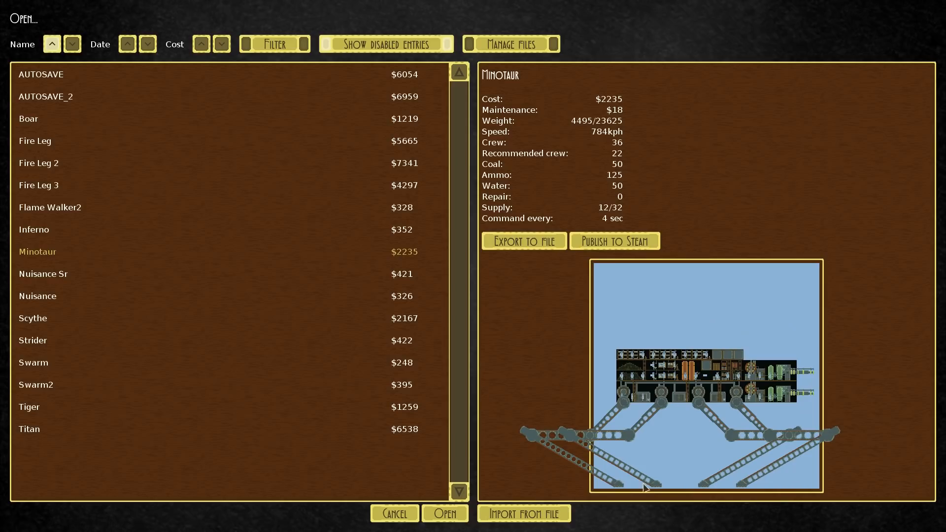
click(447, 513)
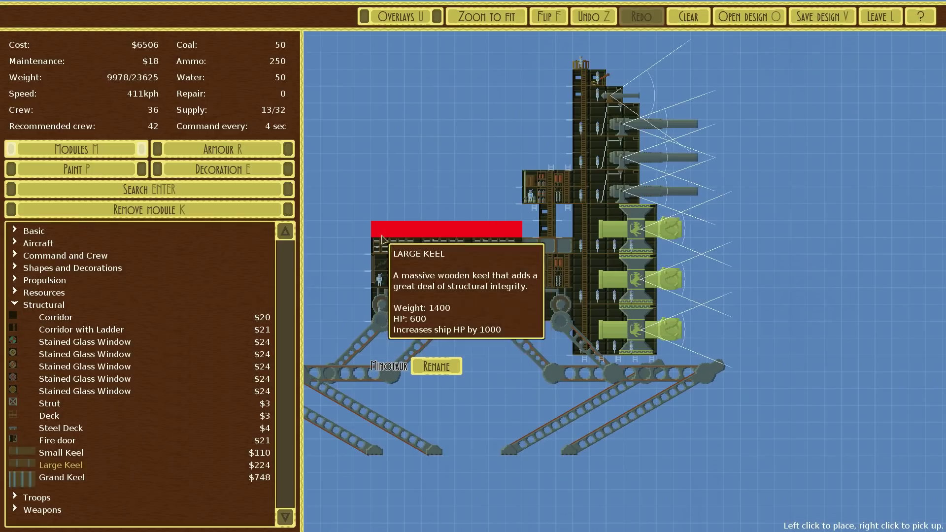
Try a large keel under the left hull, then show module hit points via Overlays
click(439, 252)
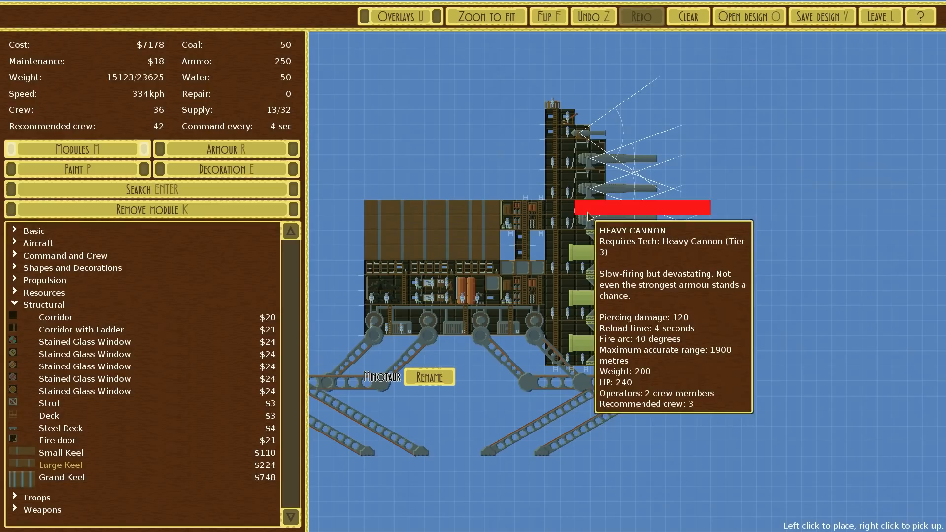
click(399, 16)
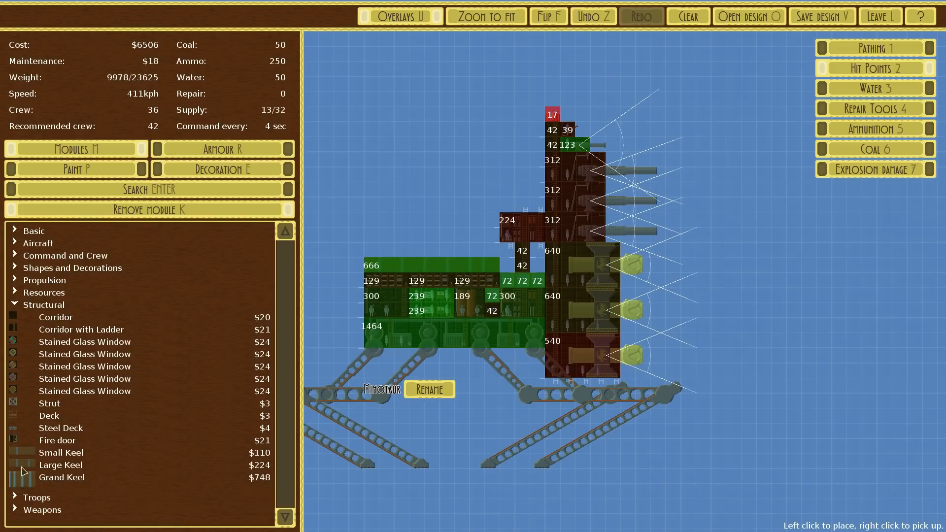
Place Grand Keels from Structural along the Minotaur's hull, enlarging it to $8374
click(60, 465)
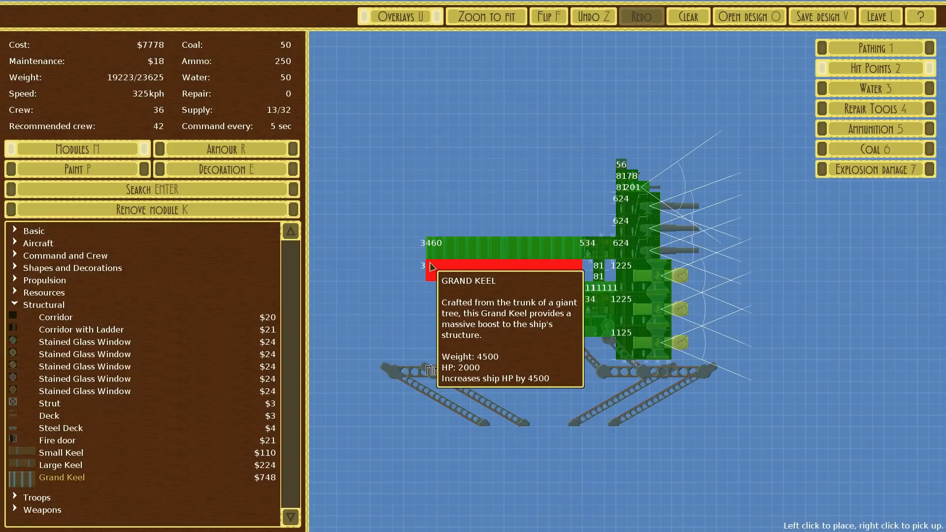
click(432, 268)
text(com-)
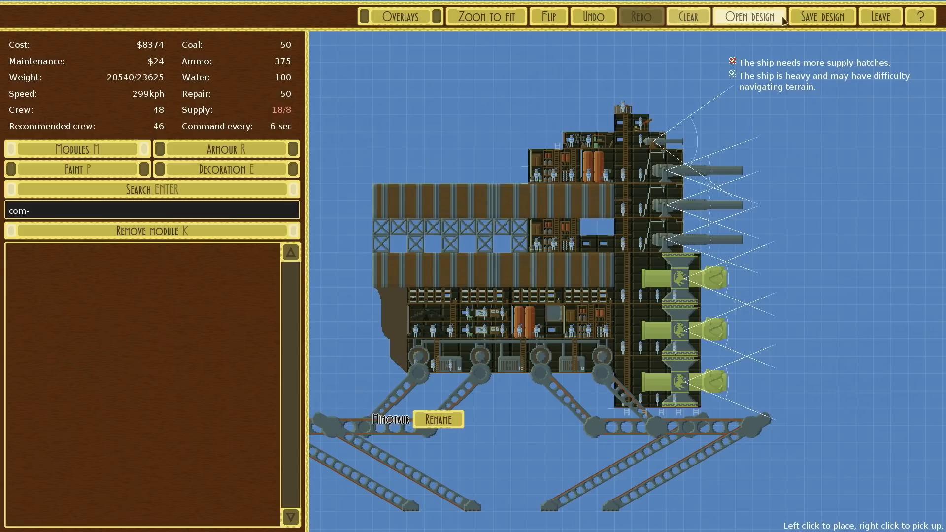
Search 'su' for Reinforced Supply Hatches and fit them, clearing the warning at $8398 with 18/24 supply
click(821, 16)
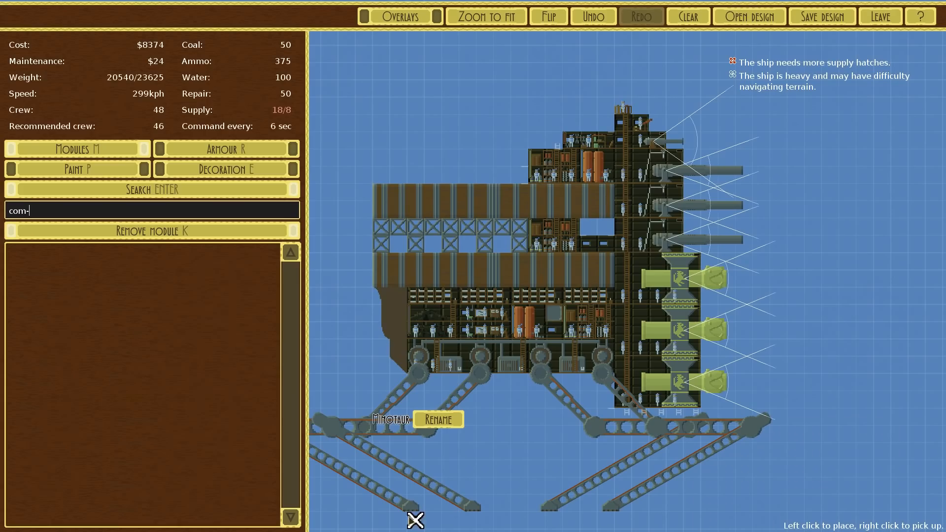
text(sup)
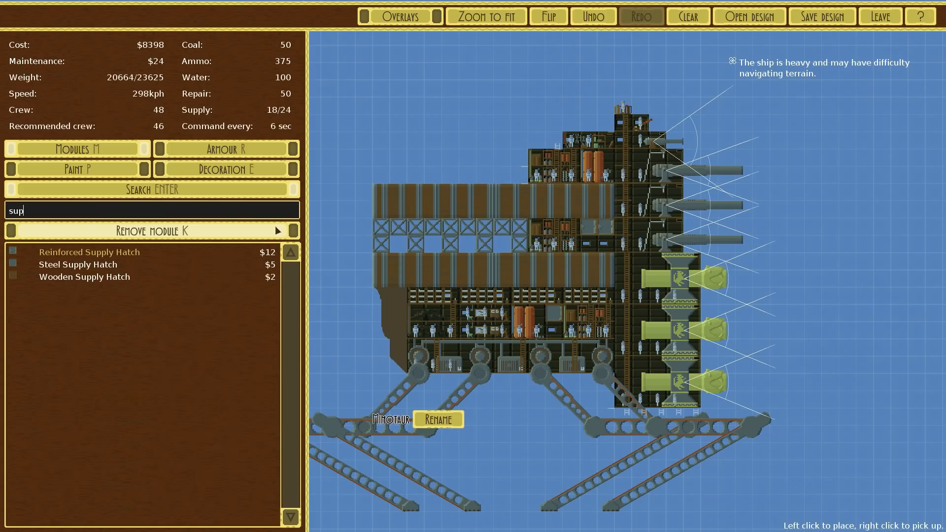
text(d)
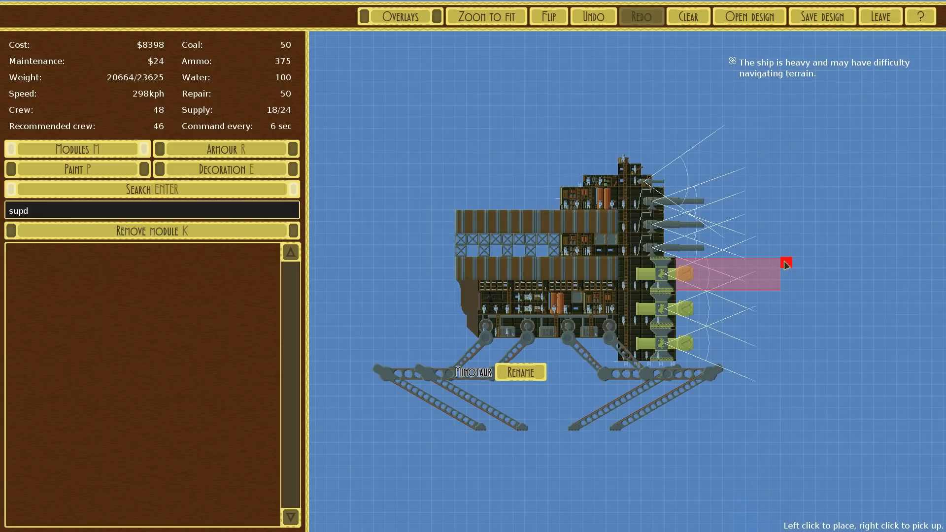
click(881, 16)
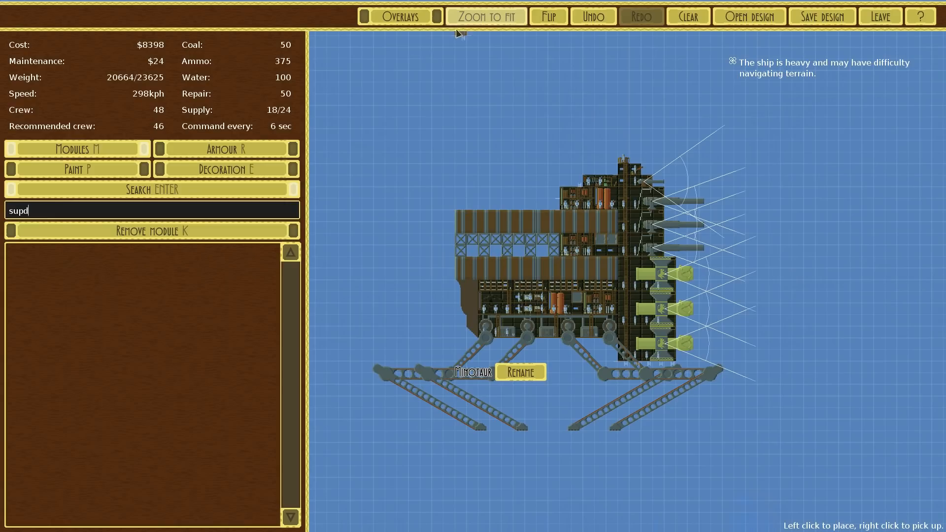
Let the Minotaur set the three stone towers ablaze, leave the battle and reach an empty foggy battle setup
click(881, 15)
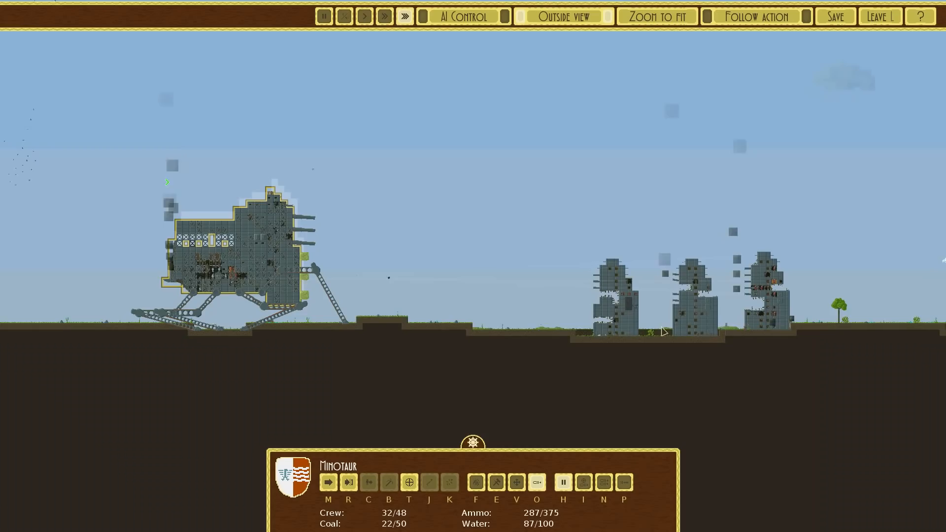
click(881, 15)
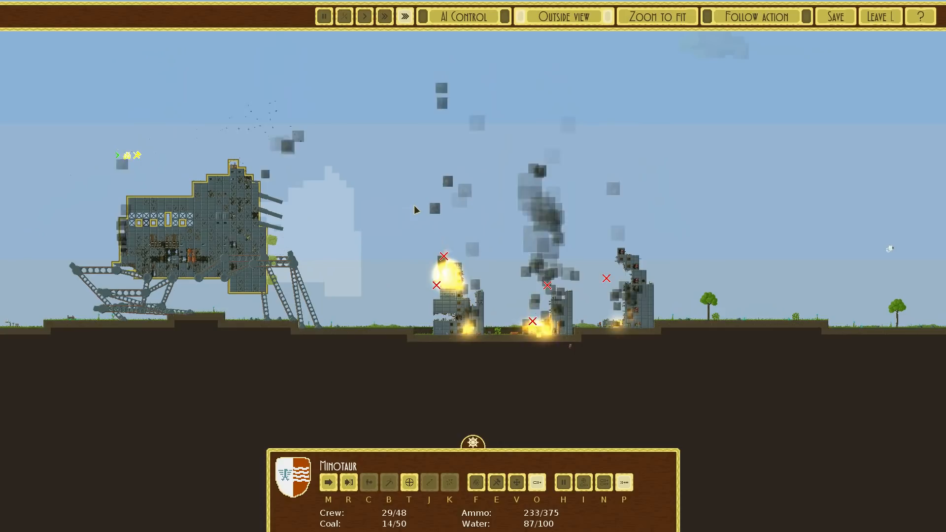
click(883, 16)
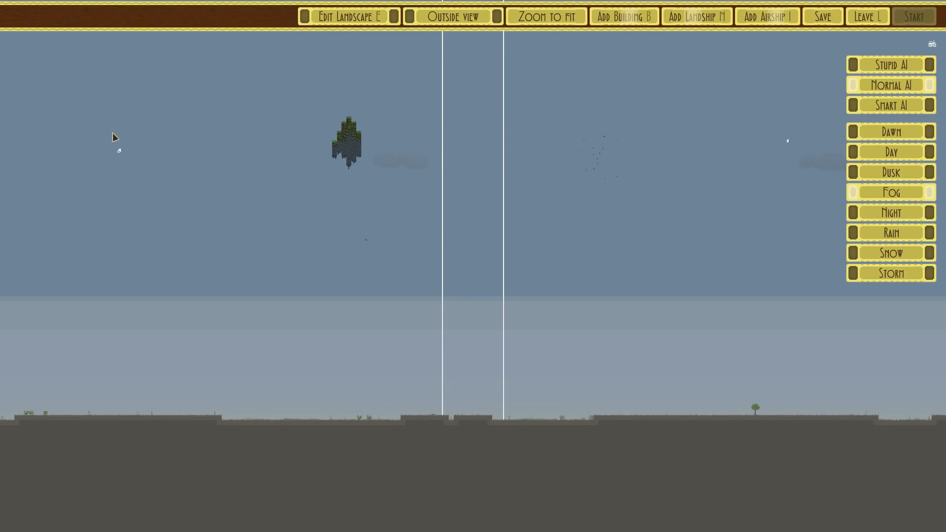
Set the battle weather to Day and add the Silent Watcher tower from the buildings list for placement
click(696, 16)
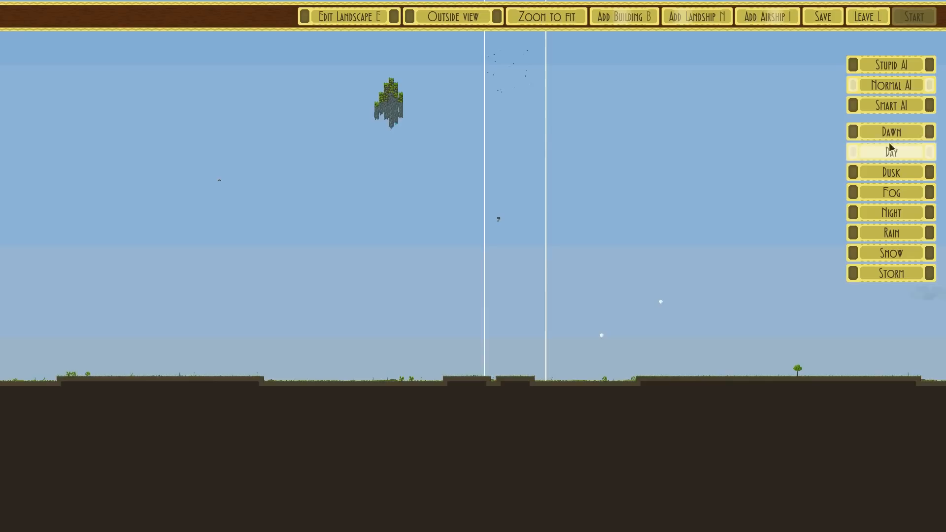
click(625, 16)
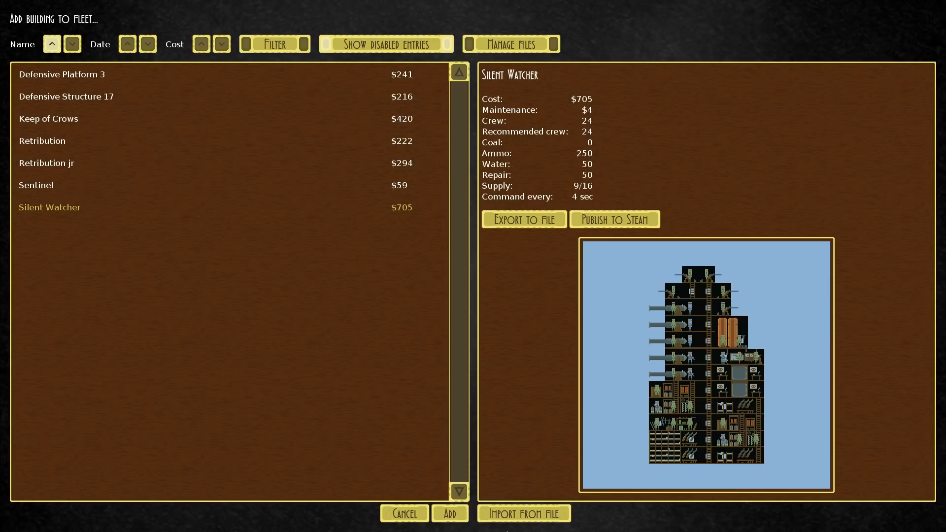
click(450, 513)
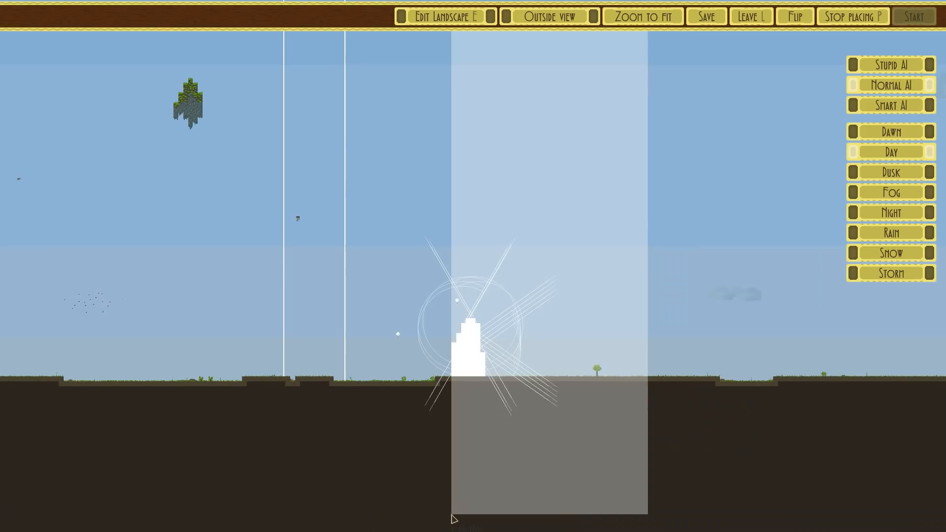
Set the Silent Watcher tower down on the battlefield and return to the main title menu
click(914, 16)
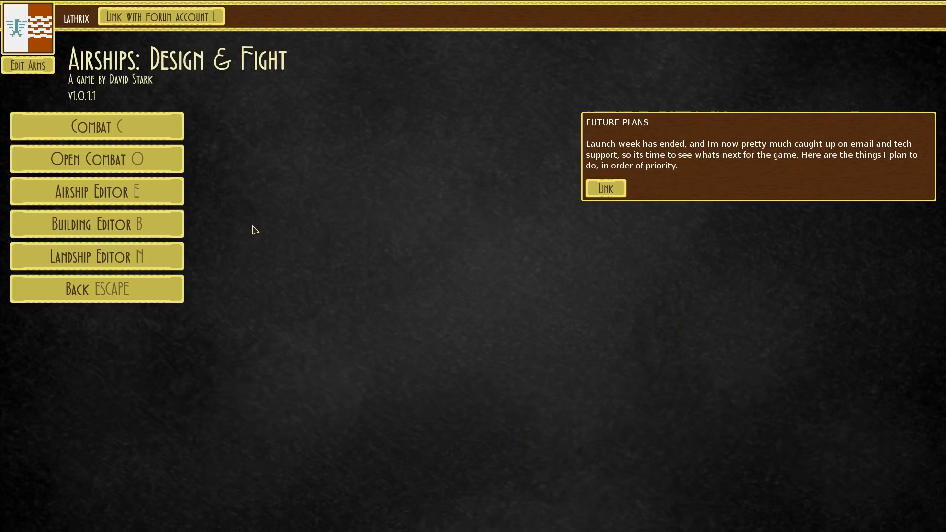
Load the saved Minotaur design into the Landship Editor, showing its legged hull at $9333
click(97, 191)
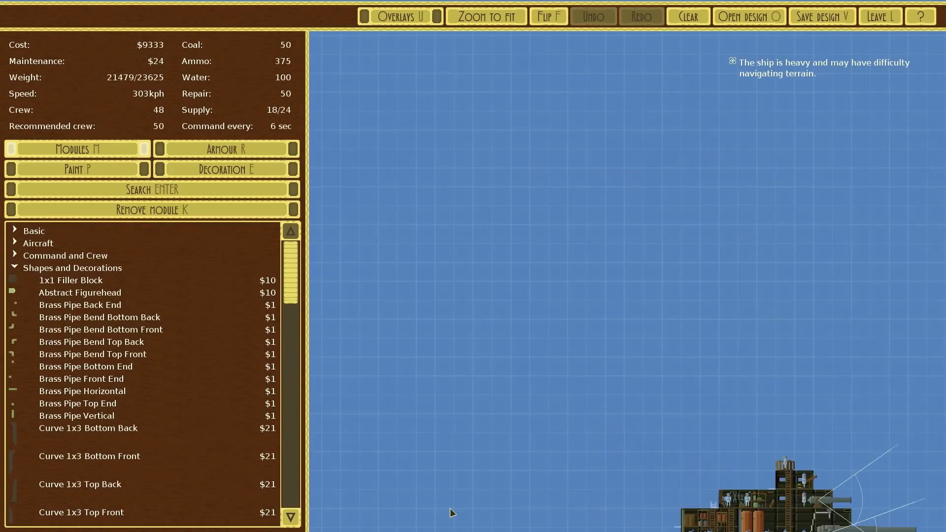
click(749, 16)
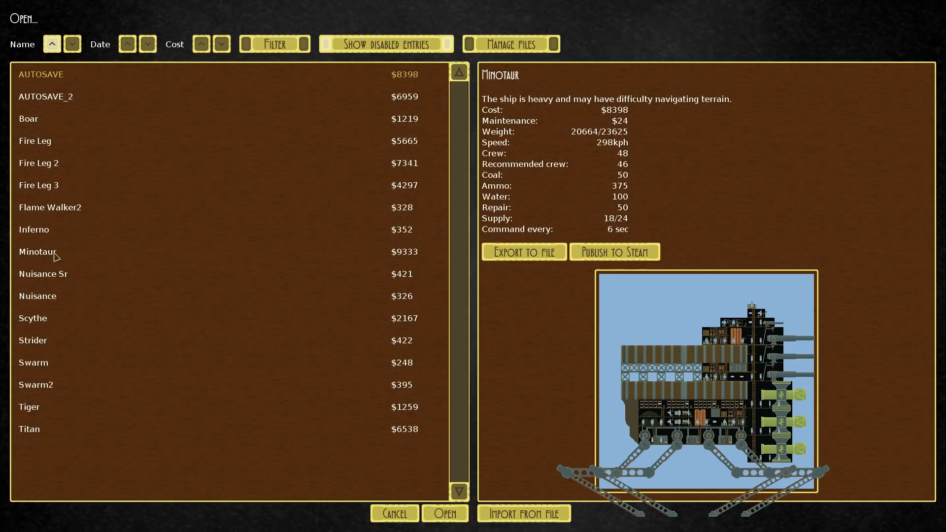
click(445, 514)
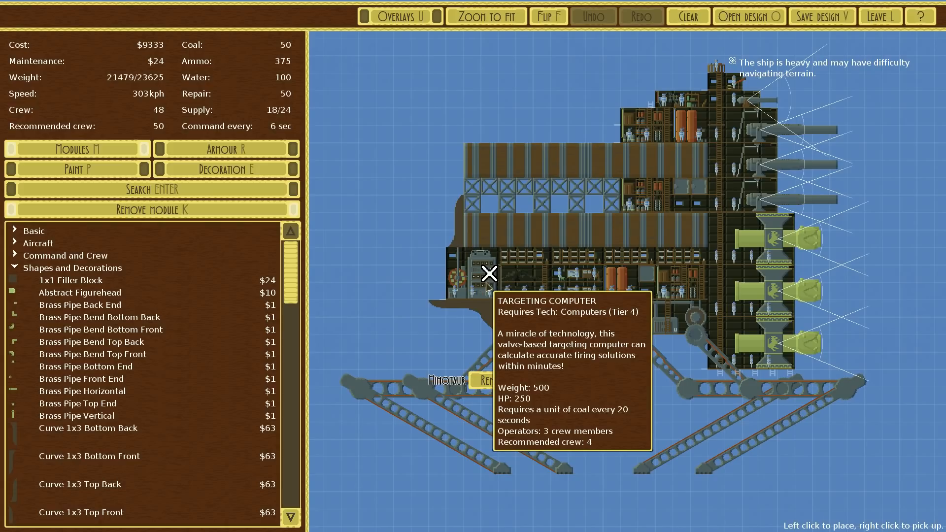
Strip rear modules and add a Large Bow from Shapes and Decorations, bringing the Minotaur to $8638
text(com)
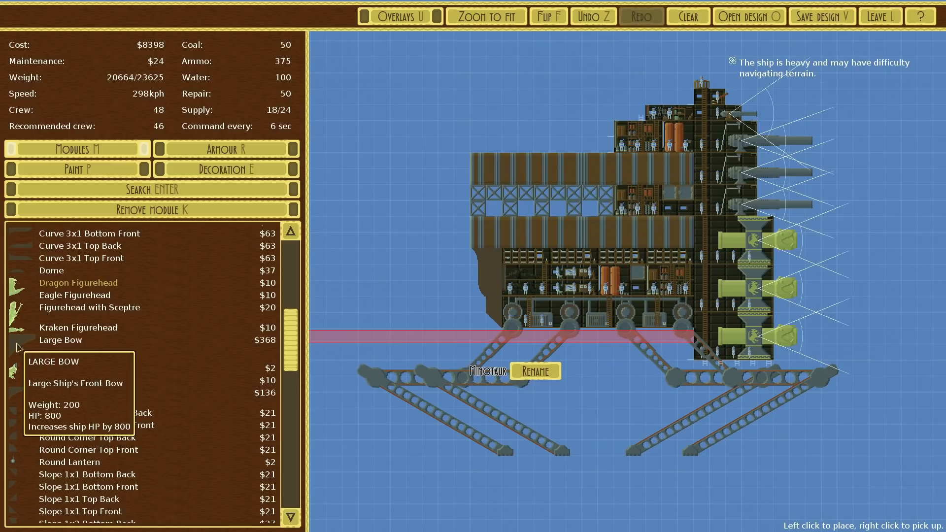
click(60, 340)
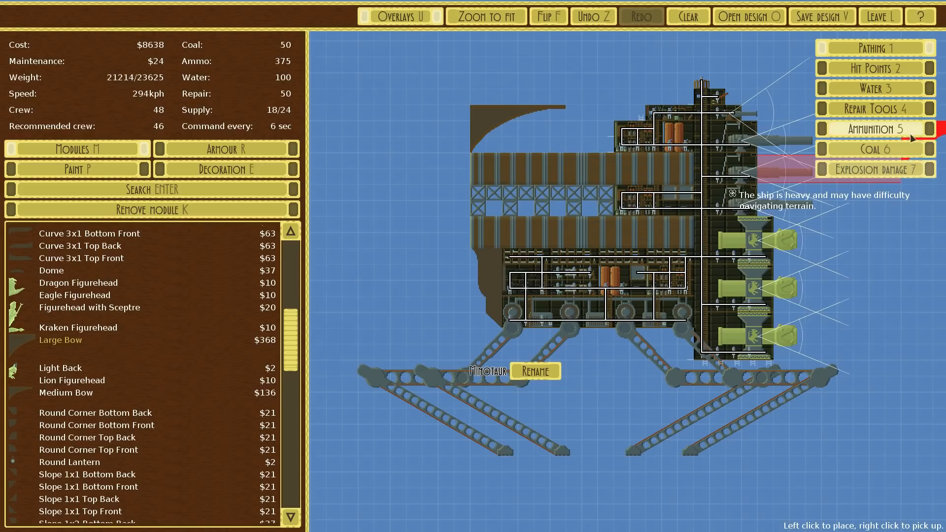
Remove the Large Bow and show the Hit Points overlay on every module, cost back at $8398
click(875, 68)
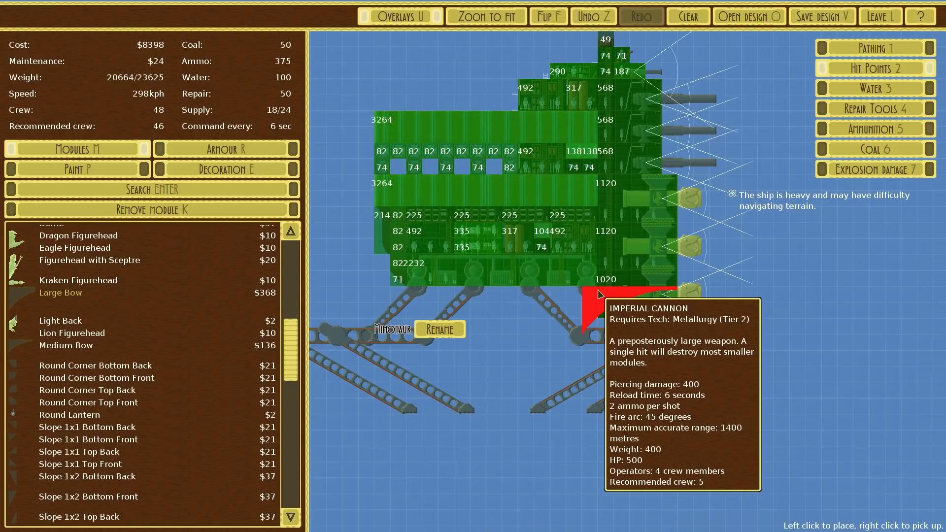
Pick up the lowest lime-green cannon, cancel the leave prompt, then leave the editor
click(880, 16)
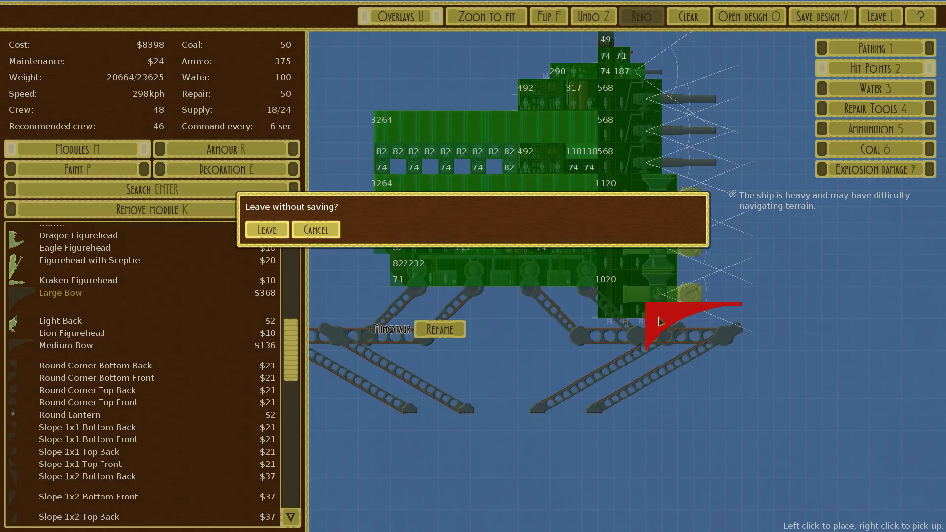
click(316, 229)
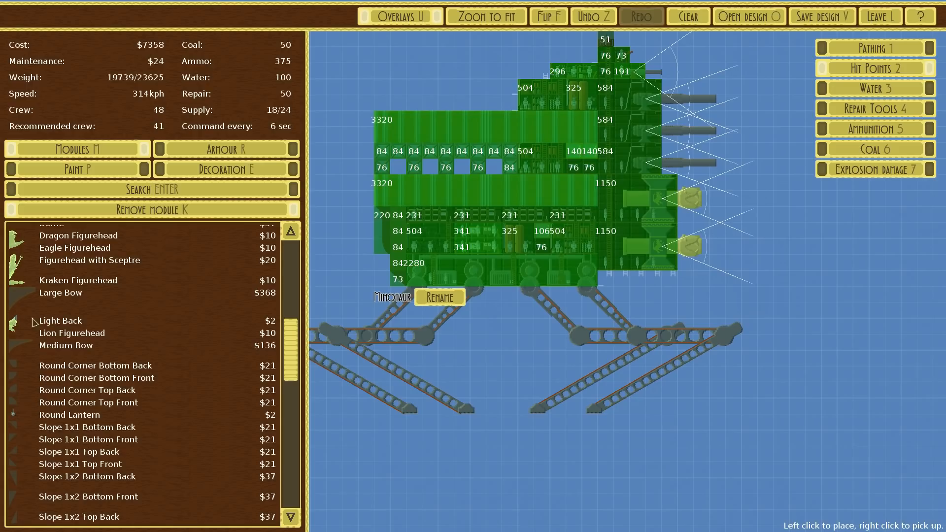
click(668, 296)
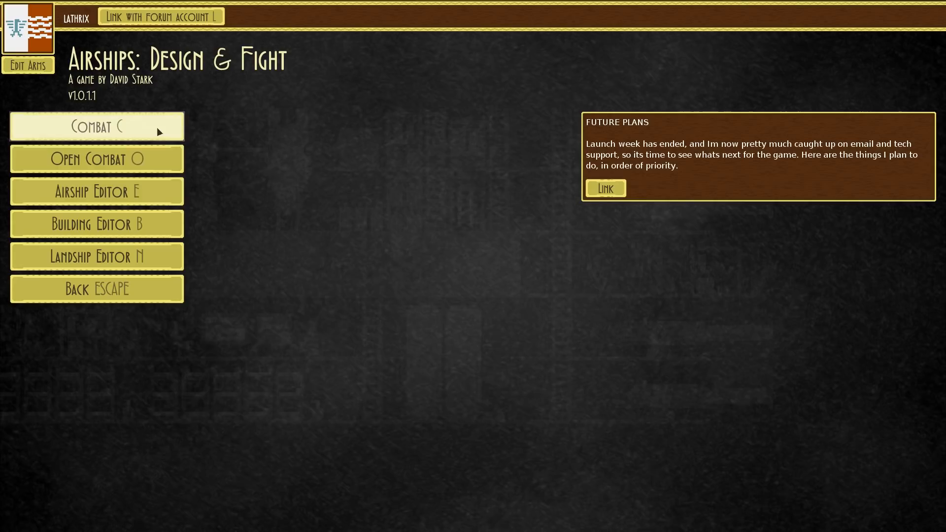
Return to the Conquest map and start building a ship at Tepid Falls, previewing Bombard at $8383
click(97, 126)
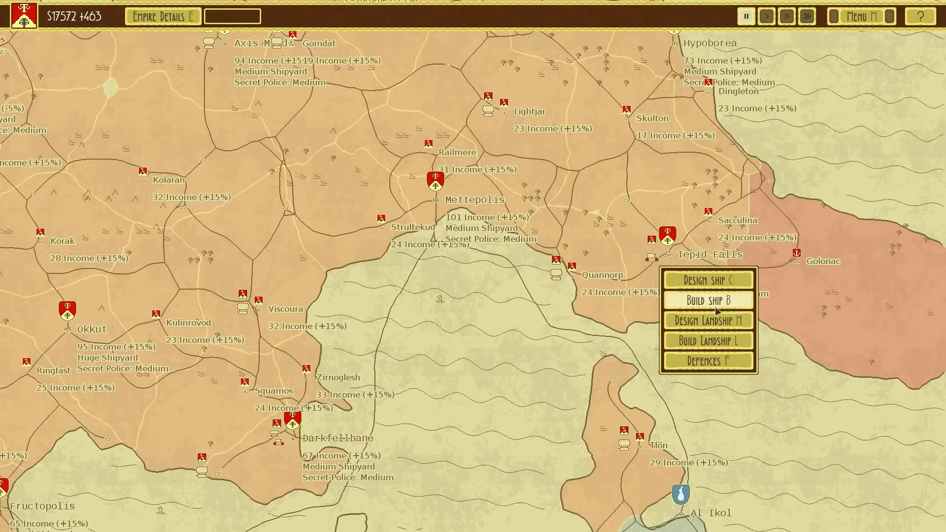
click(709, 300)
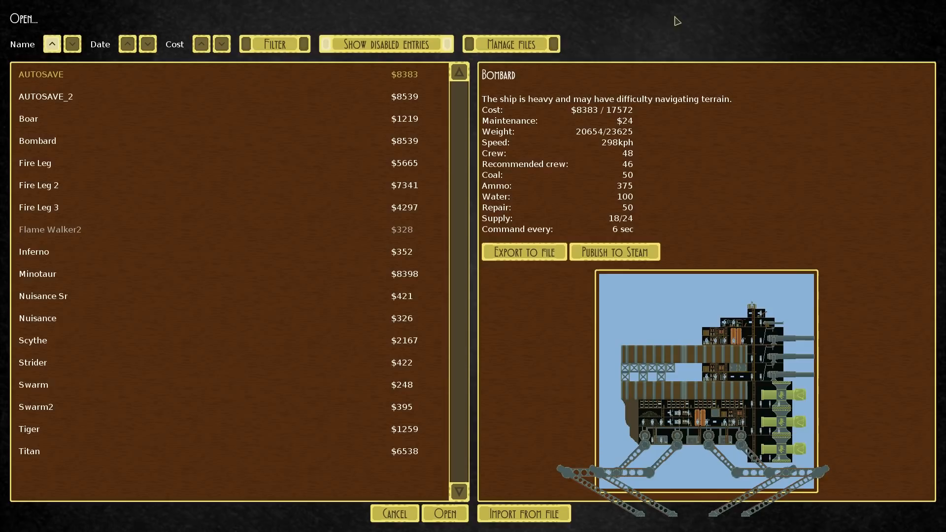
Load the Bombard design and return to queue one Bombard landship for building at Tepid Falls
click(447, 513)
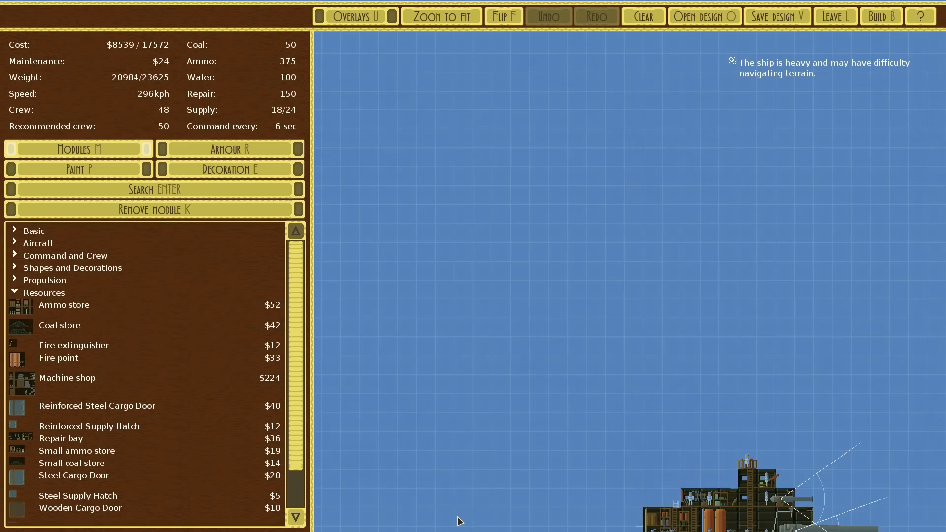
click(78, 168)
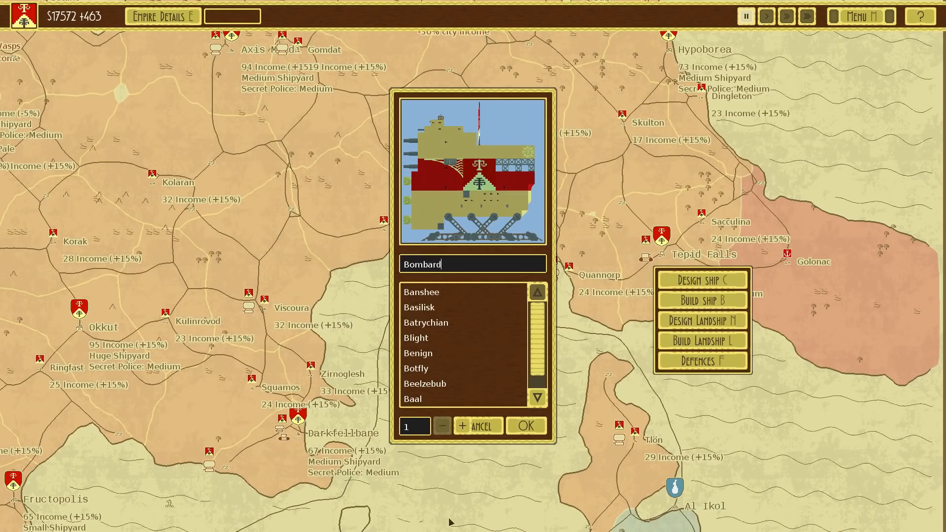
Confirm the Bombard build, then launch an attack on Al Ikol from its city options
click(526, 425)
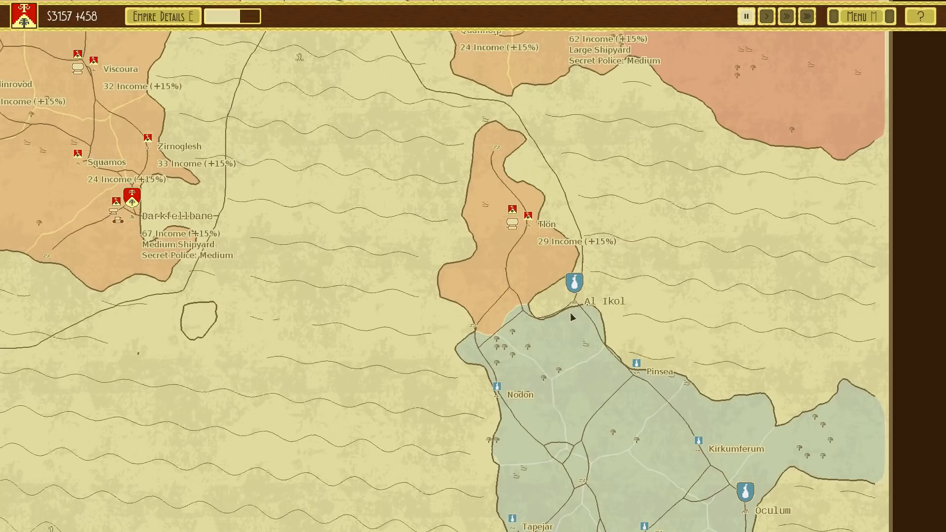
click(572, 282)
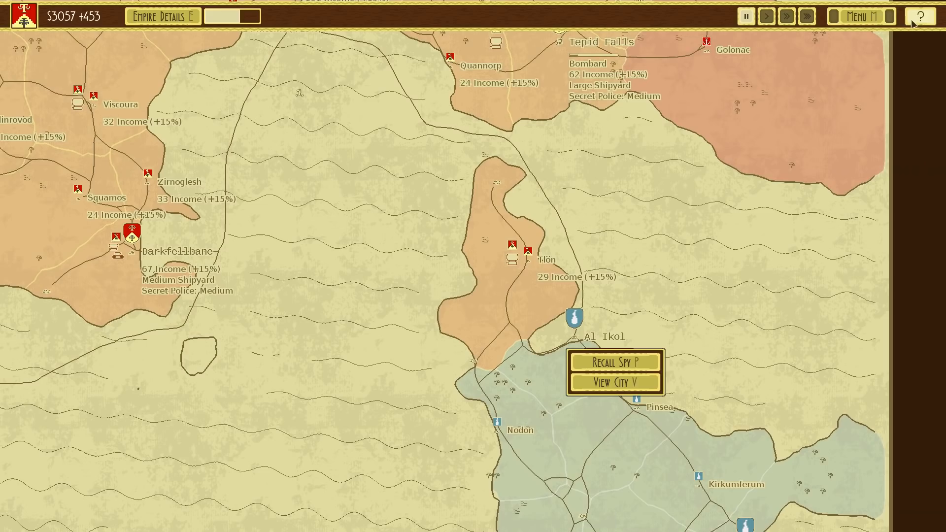
click(614, 382)
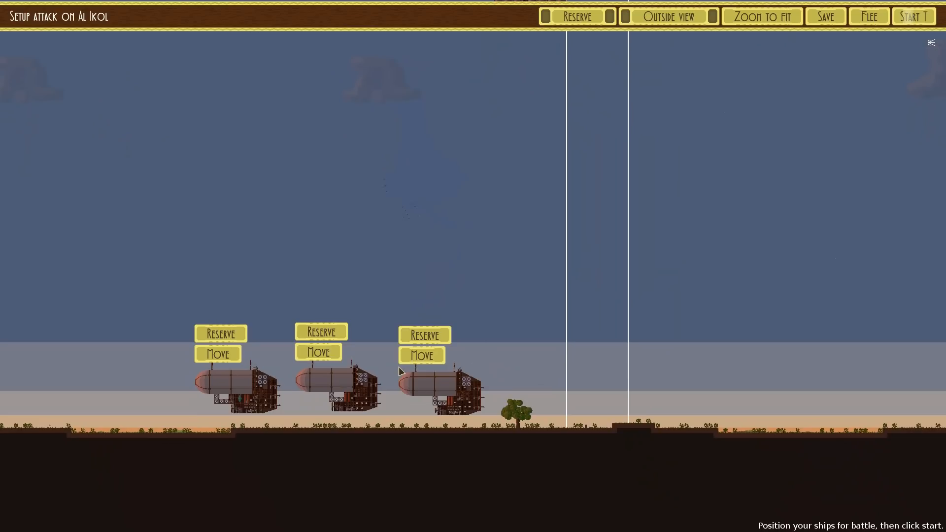
Start the attack on Al Ikol and fight it through to victory
click(914, 16)
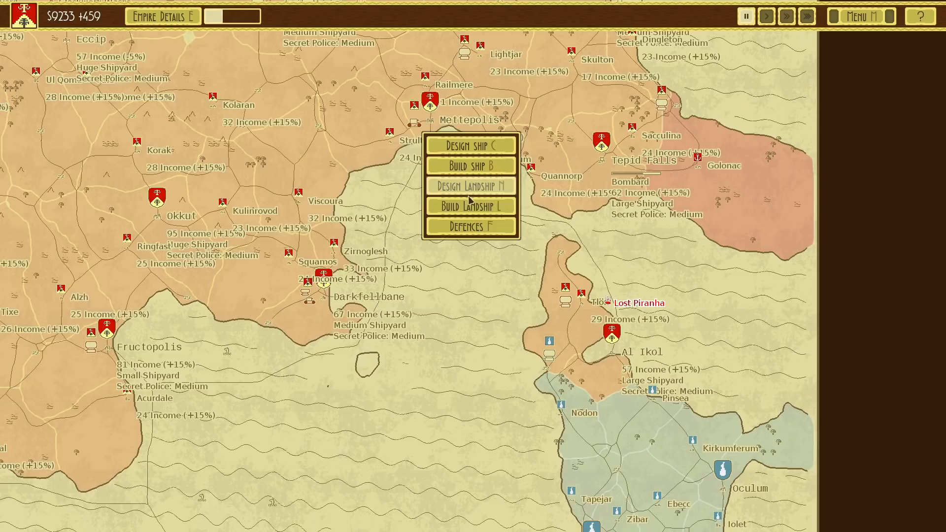
Order a new landship and accept the defence battle at Tlön
click(470, 164)
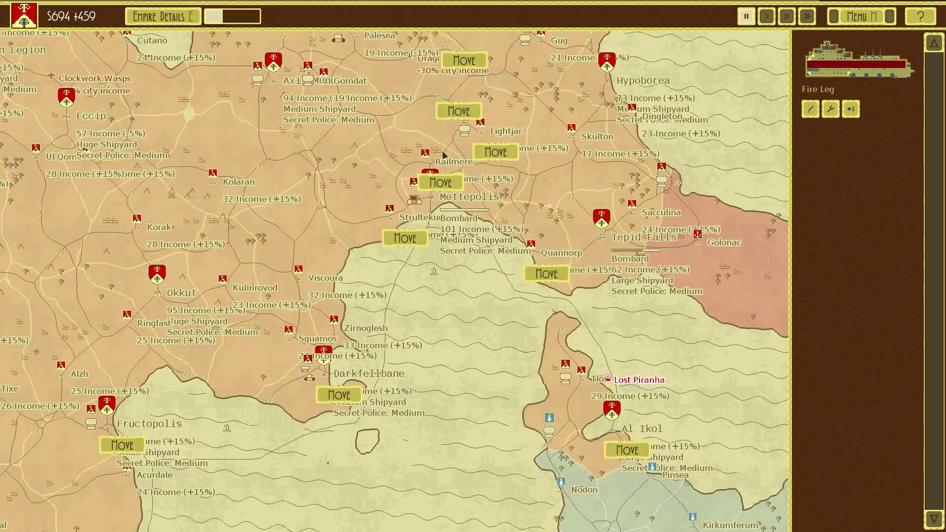
scroll(down, 3)
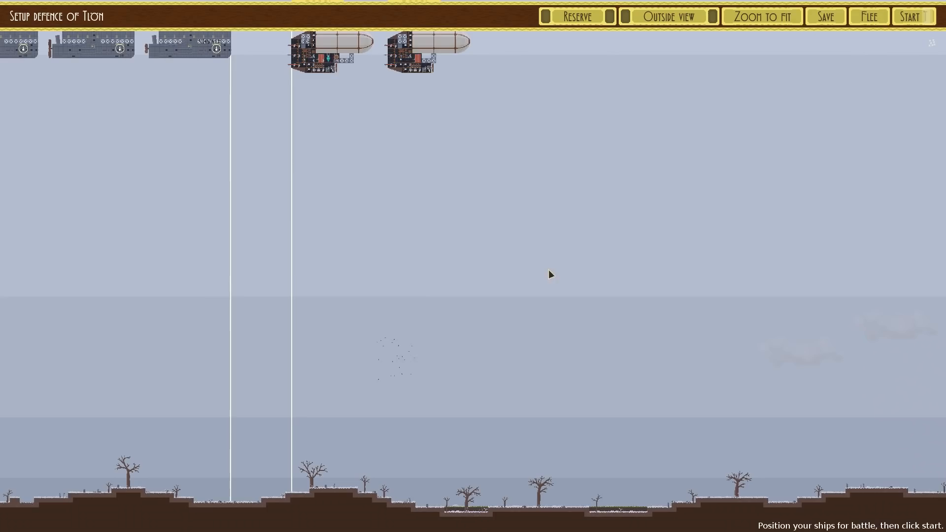
Start the Tlön defence, fast-forward, and command the two airships against the grey warships
click(911, 15)
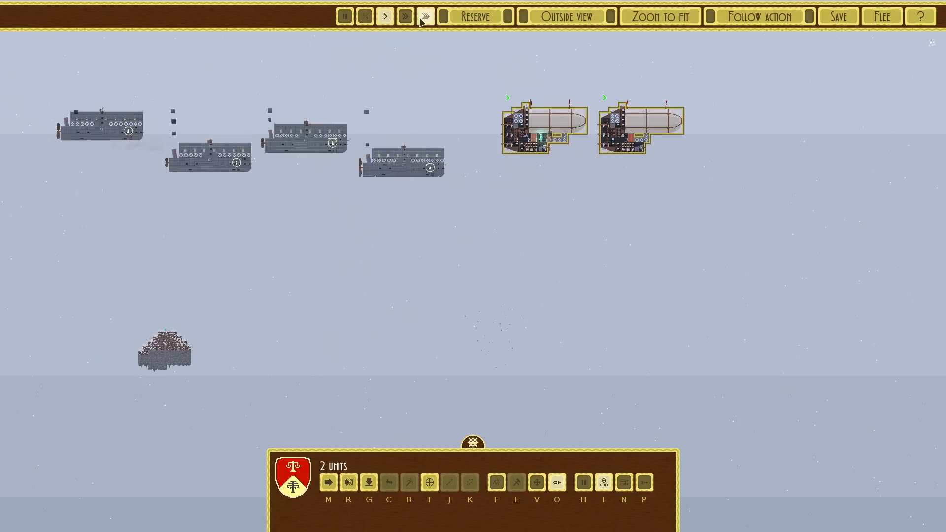
click(426, 16)
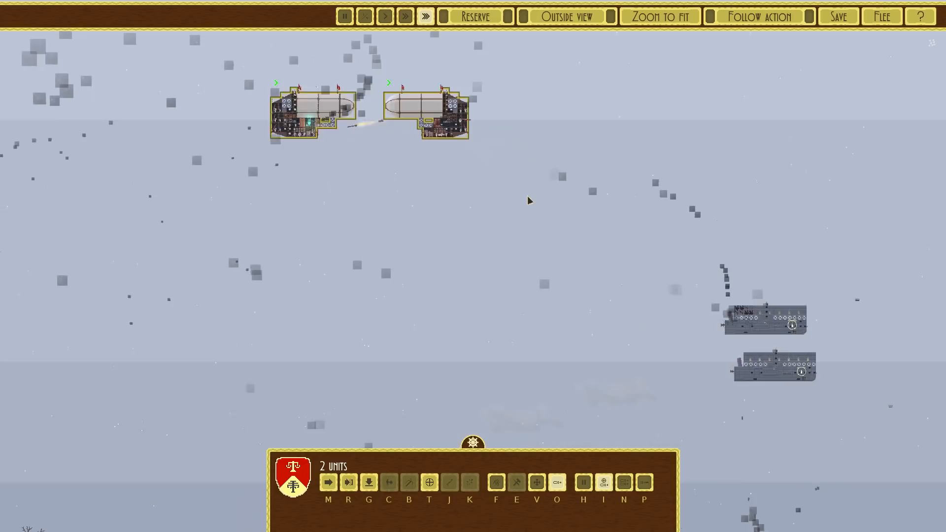
click(328, 483)
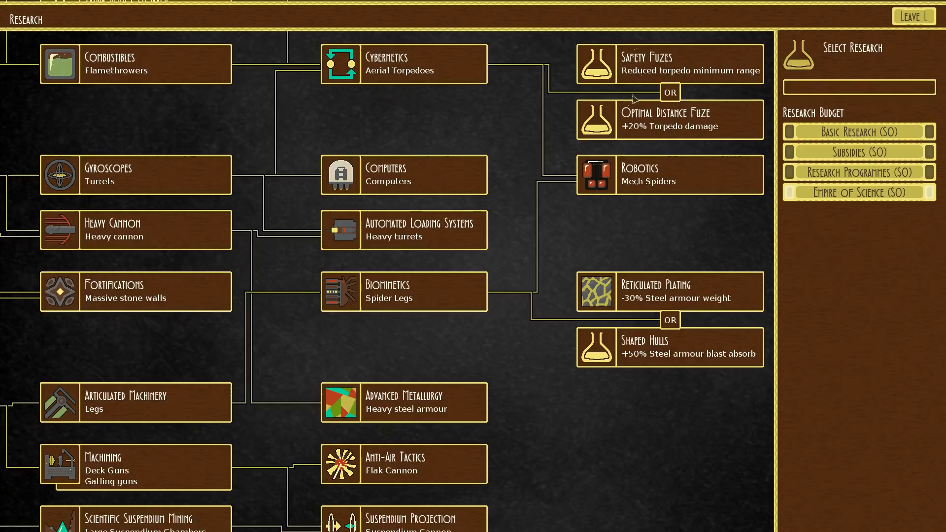
Leave research and accept the defence battle at Al Ikol
click(913, 17)
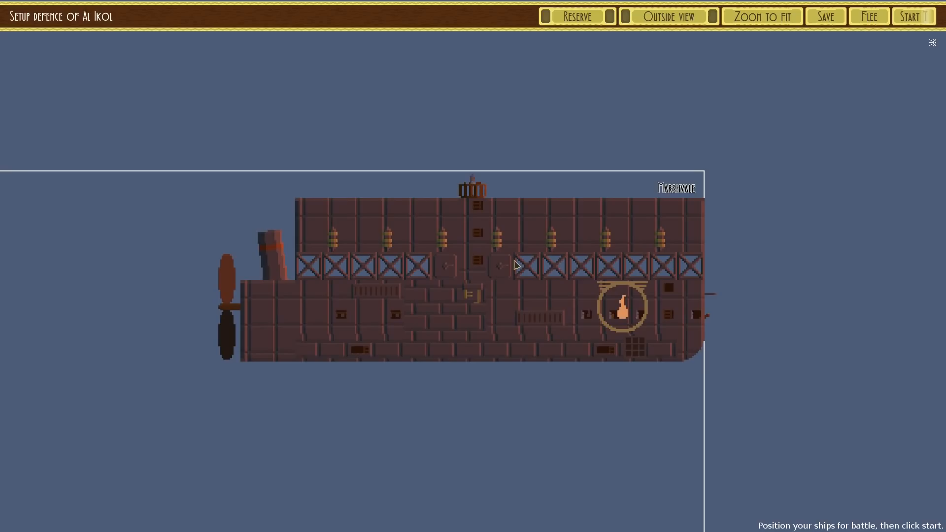
Start the Al Ikol defence, then respond to the Elder Dragon raid on Korak
click(914, 16)
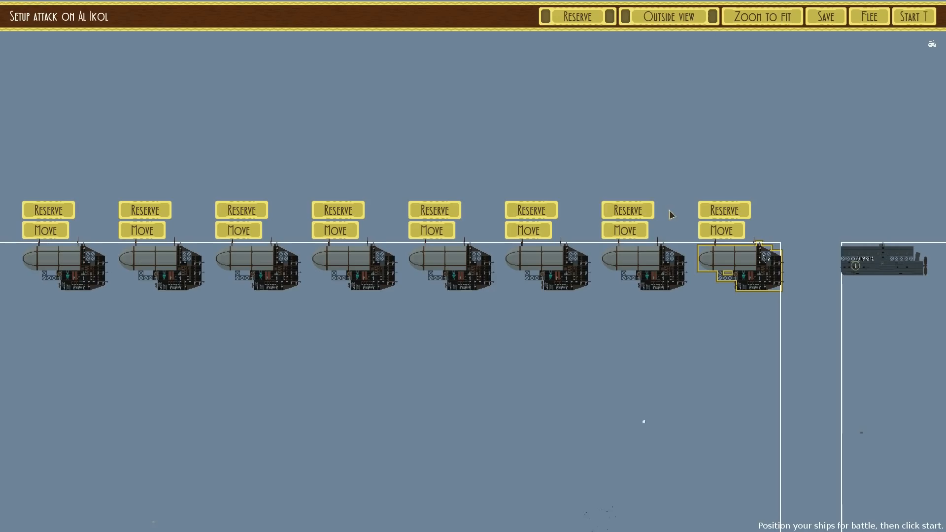
click(913, 16)
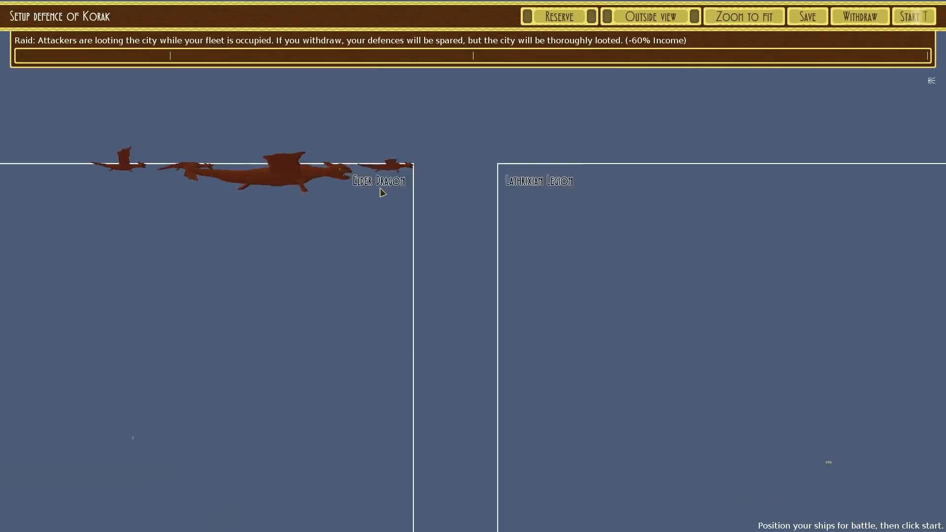
click(913, 15)
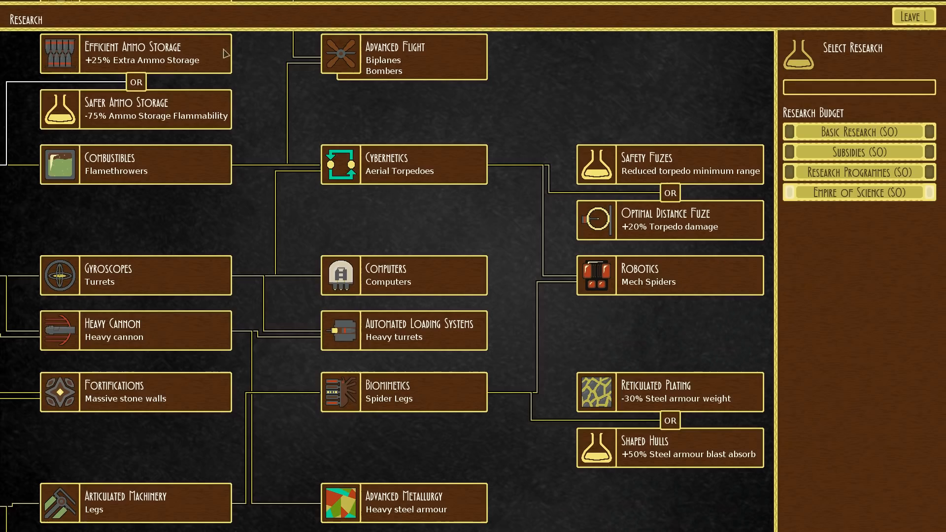
scroll(down, 3)
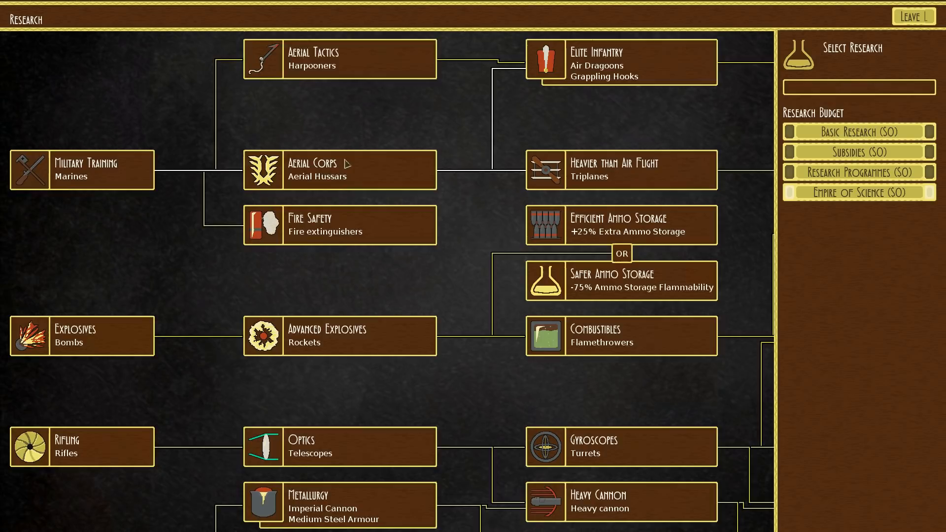
click(913, 17)
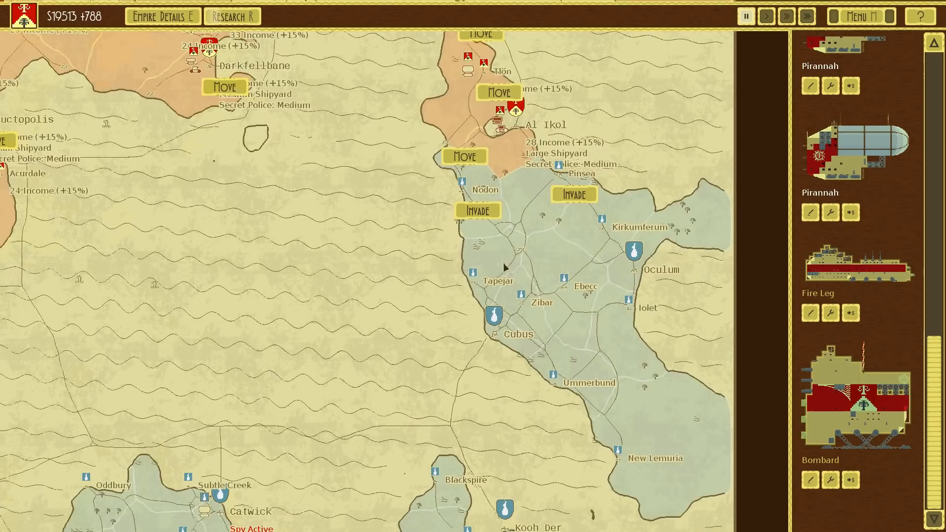
Invade Pinsea from the campaign map to reach its attack setup
click(574, 194)
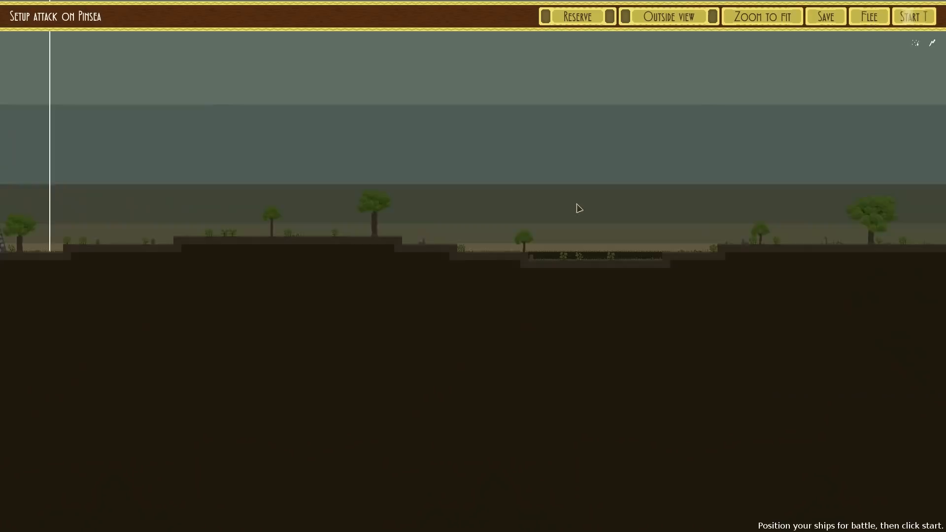
Start the battle for Pinsea and accept the victory to return to the map
click(917, 15)
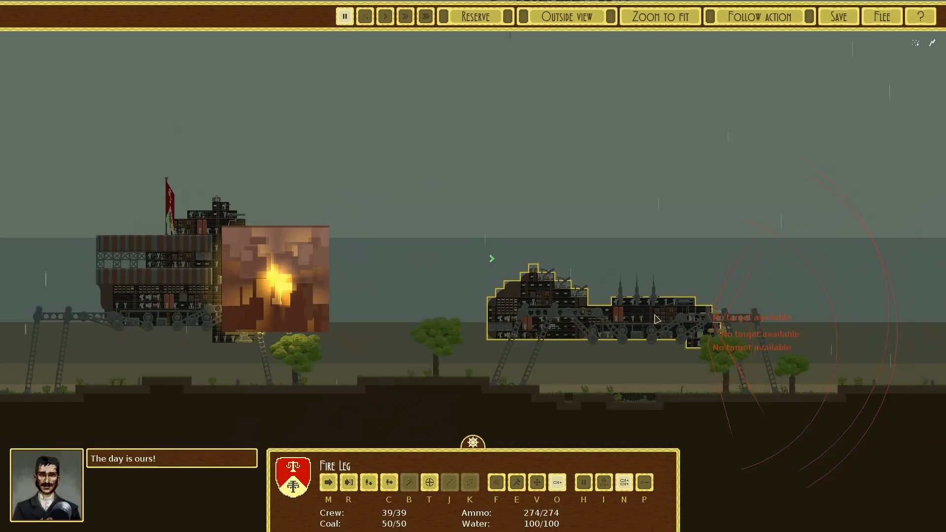
click(425, 16)
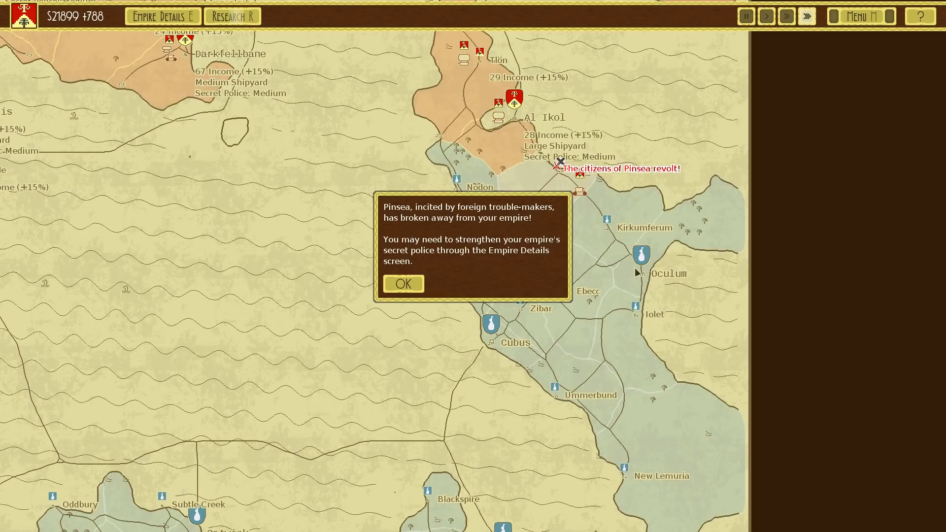
Dismiss the Pinsea revolt notice, win Kirkumferum at fast-forward and accept the victory
click(403, 283)
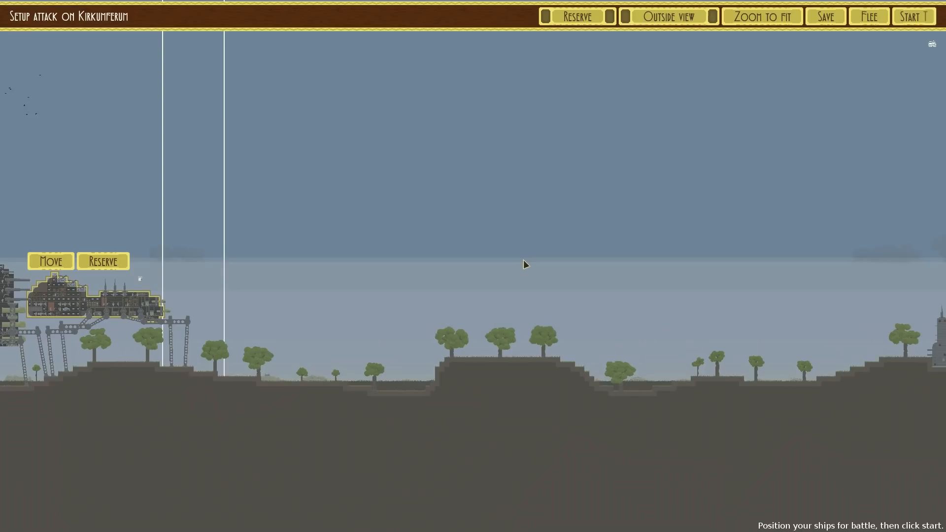
click(914, 16)
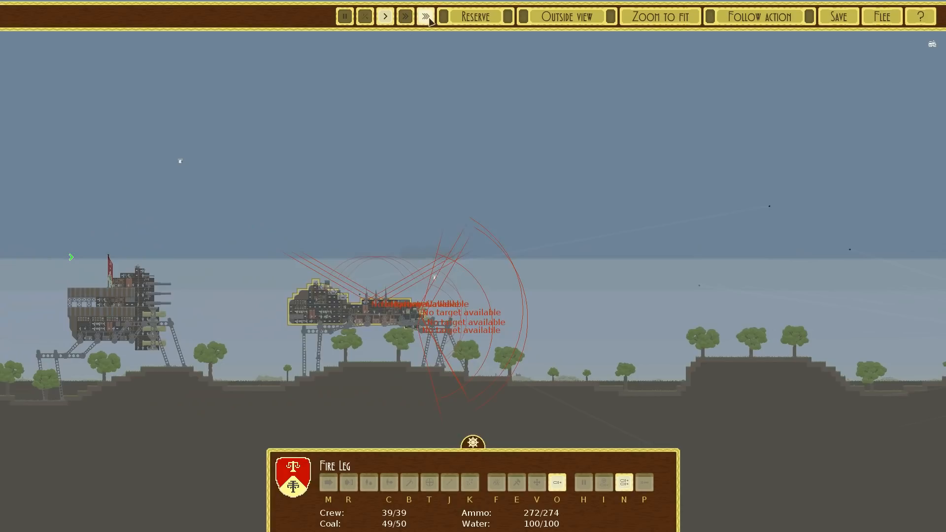
click(426, 16)
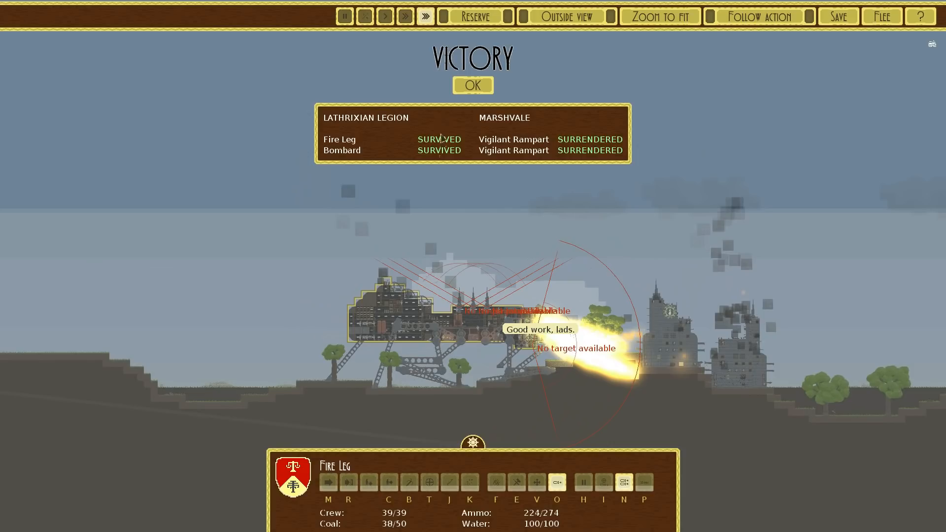
click(473, 84)
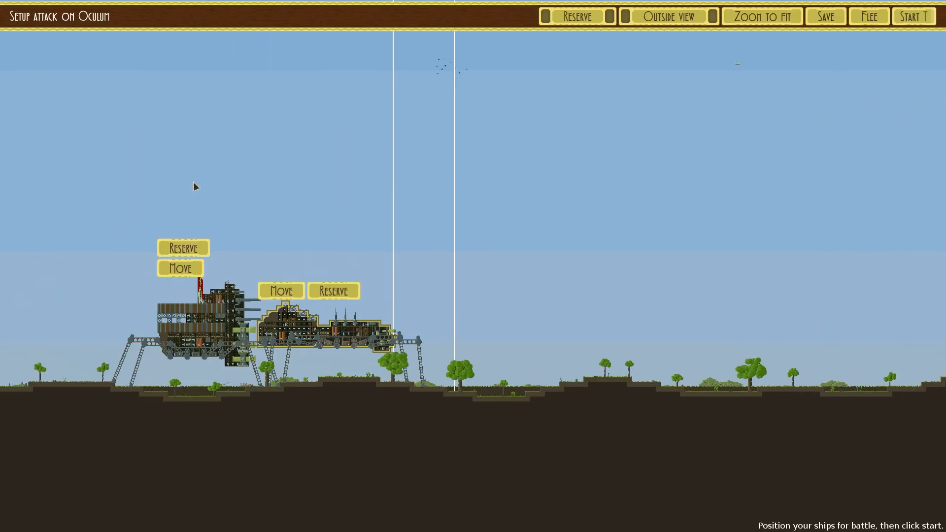
Start and win the battles for Oculum and the rebelling Pinsea
click(917, 15)
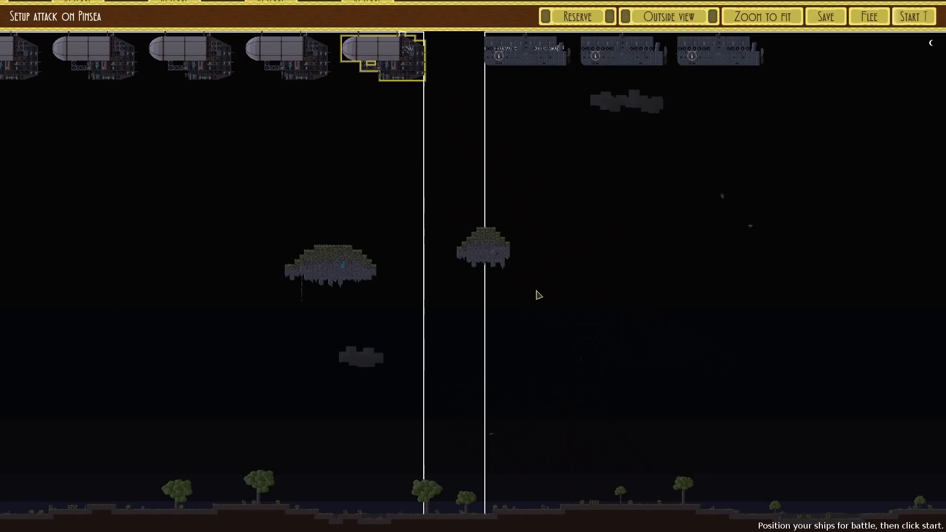
click(914, 16)
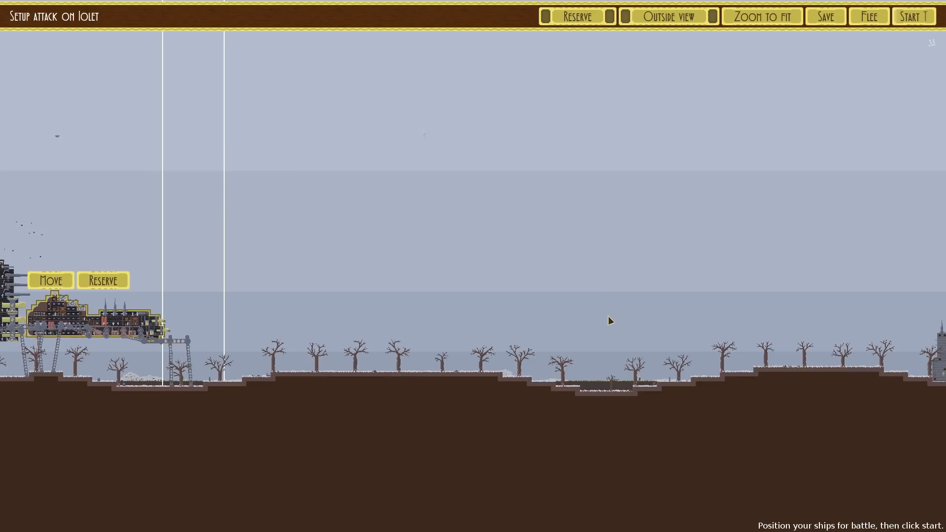
Fight the battle for Iolet and accept the victory over both enemy towers
click(913, 15)
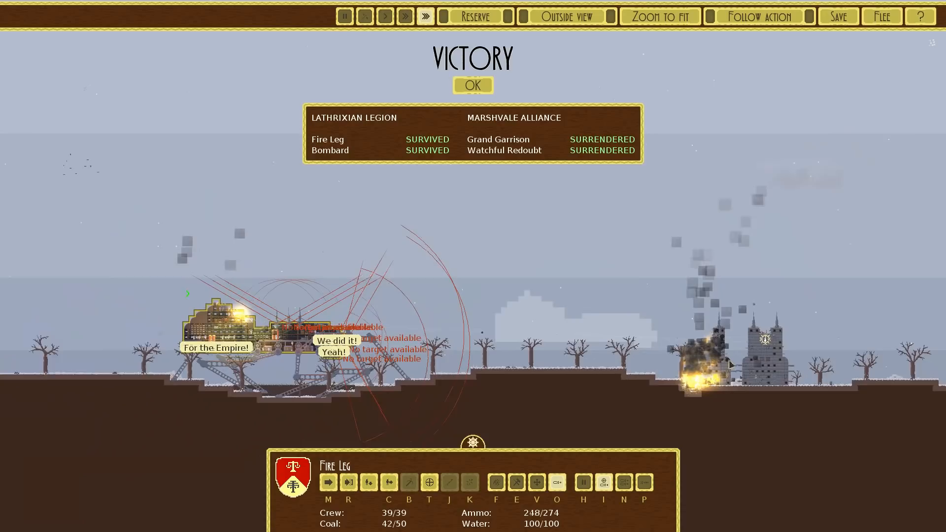
click(474, 85)
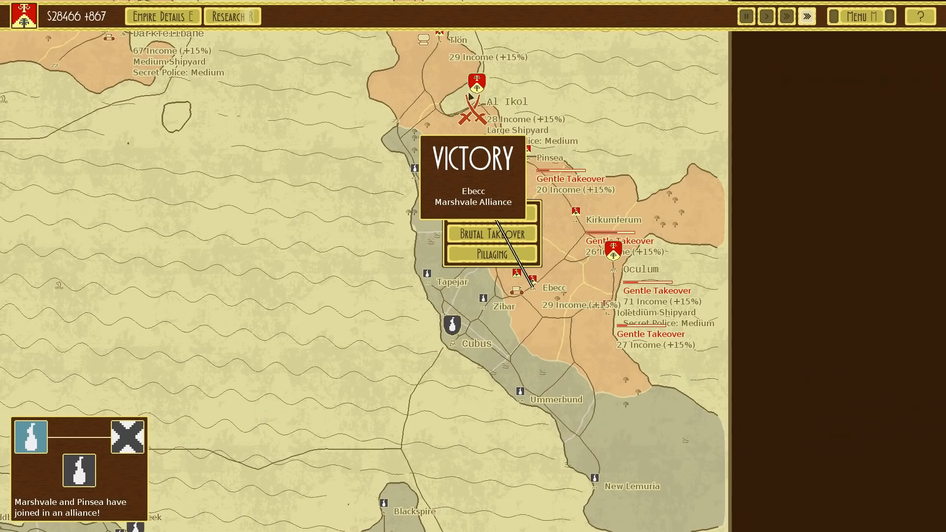
Gently annex Ebecc, invade and conquer Zibar with a gentle takeover, then start the Cubus battle
click(492, 233)
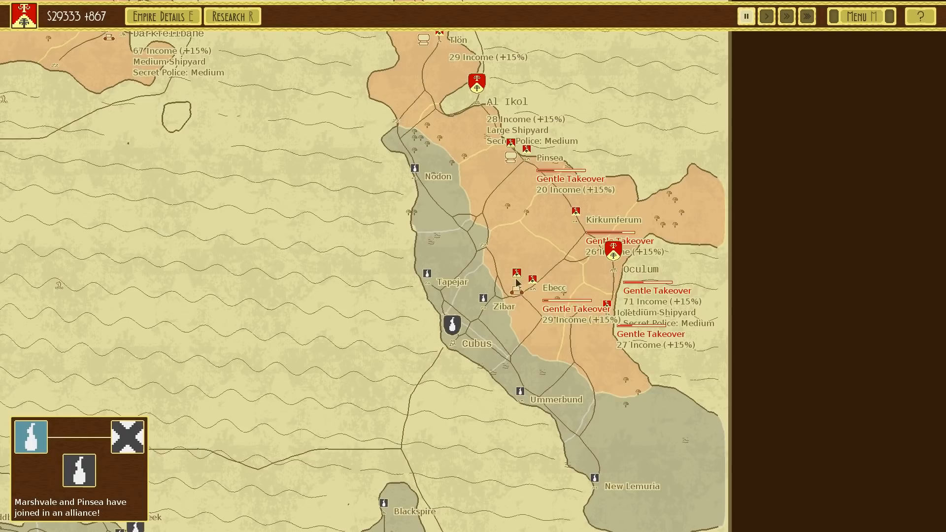
click(517, 286)
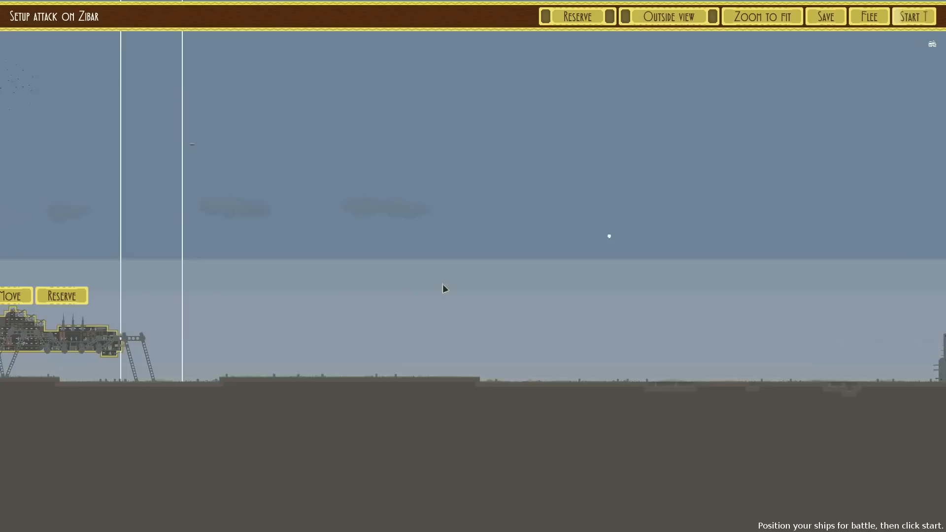
click(915, 16)
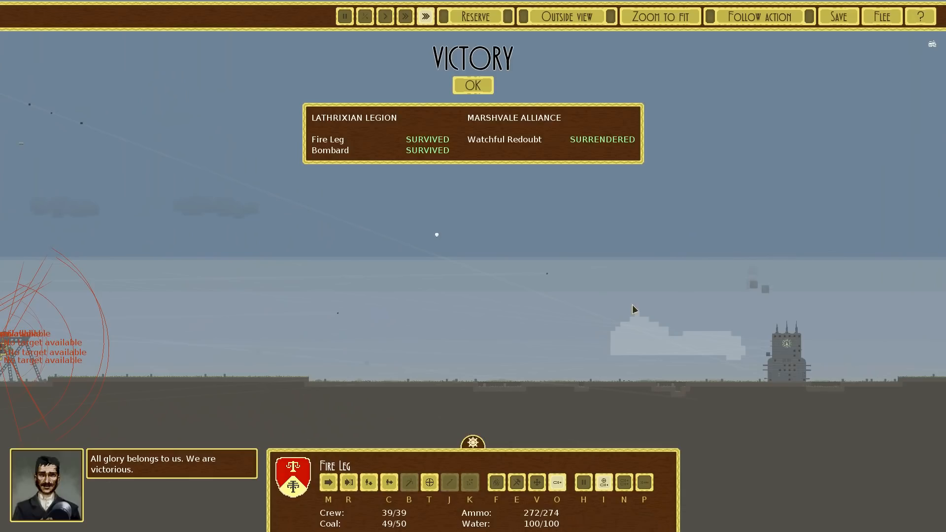
click(473, 85)
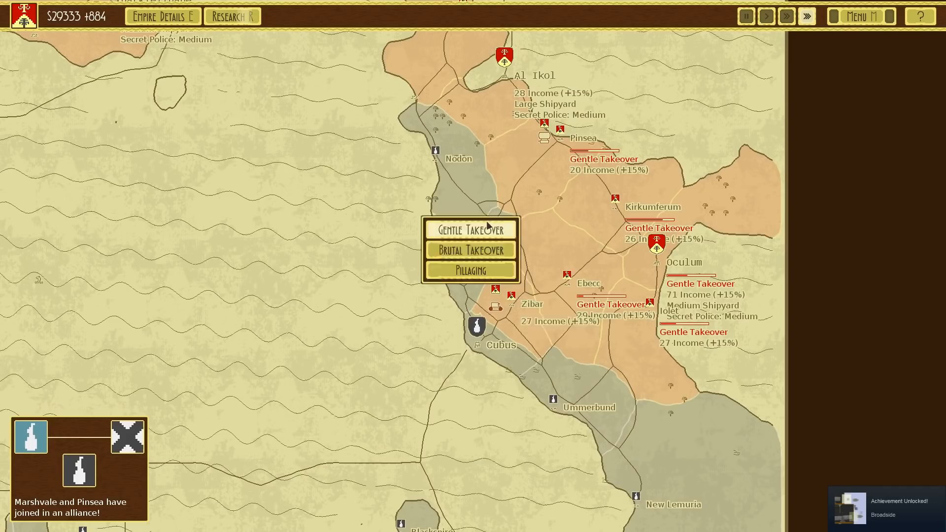
click(472, 249)
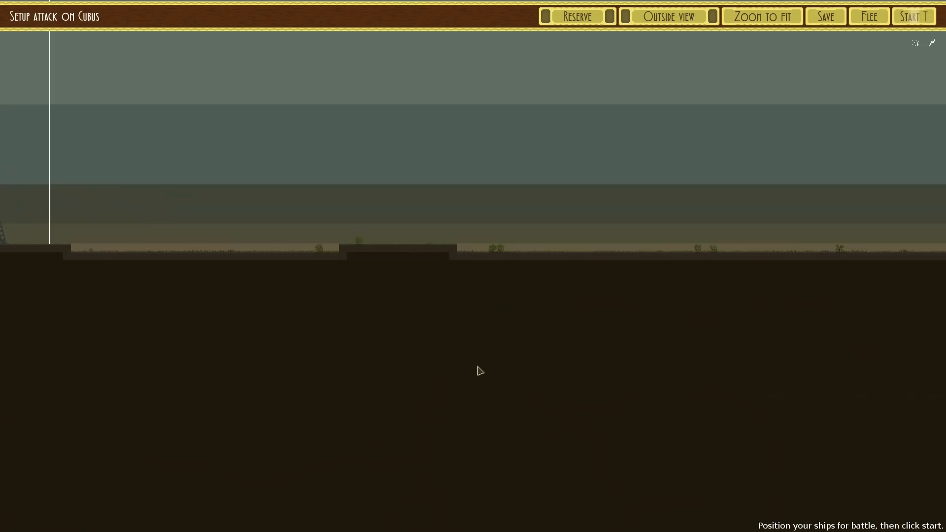
click(916, 15)
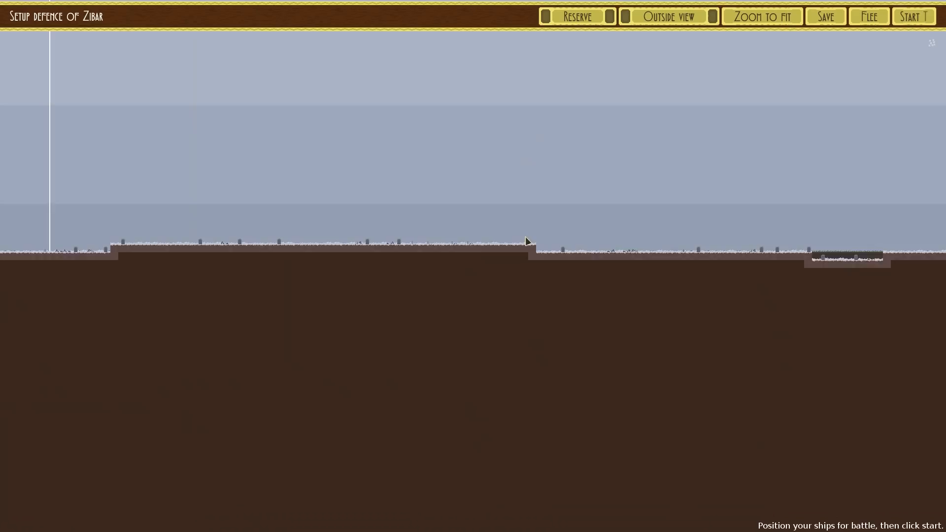
Run the defence of Zibar at increased battle speed until the map returns
click(914, 15)
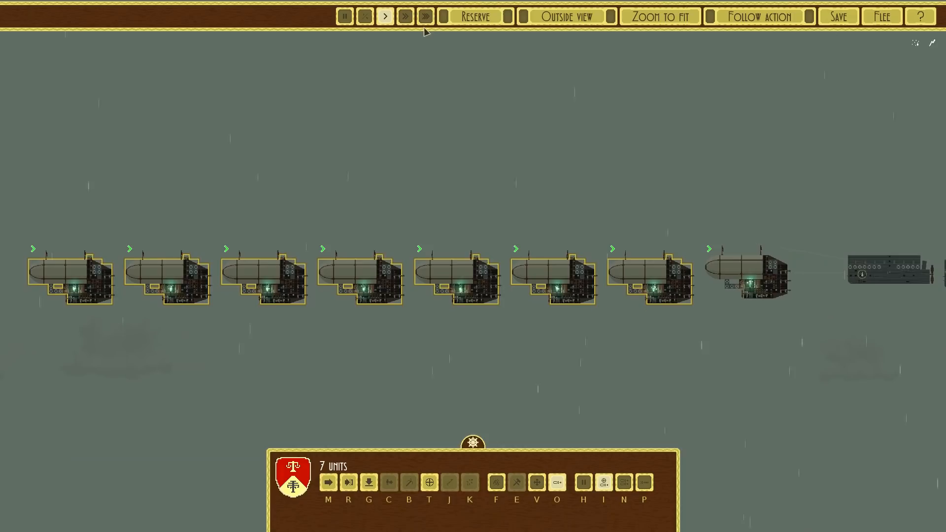
click(425, 16)
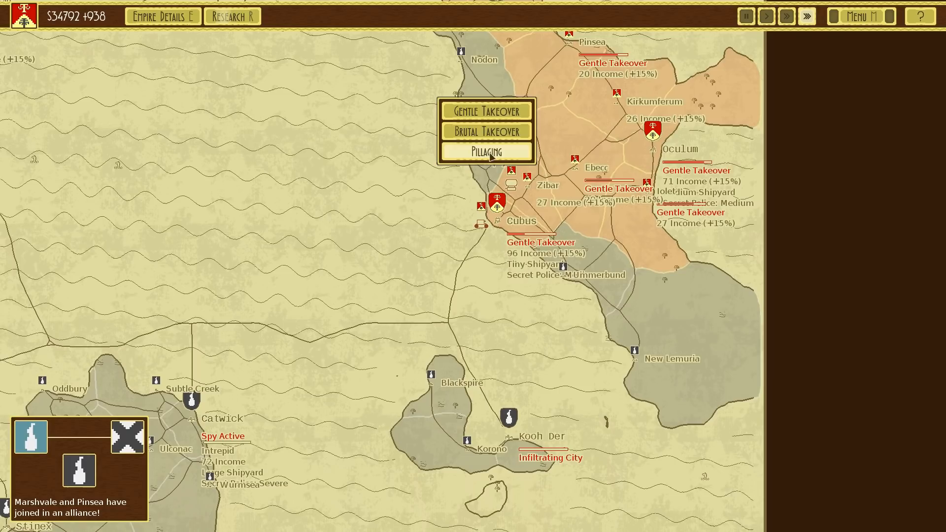
Choose a takeover policy, fight the attack on Tapejar and accept the victory
click(487, 131)
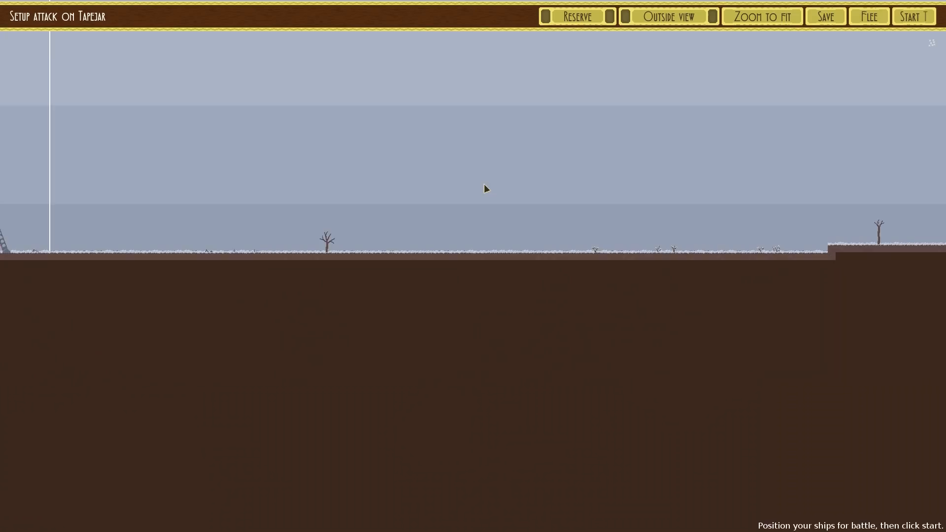
click(914, 16)
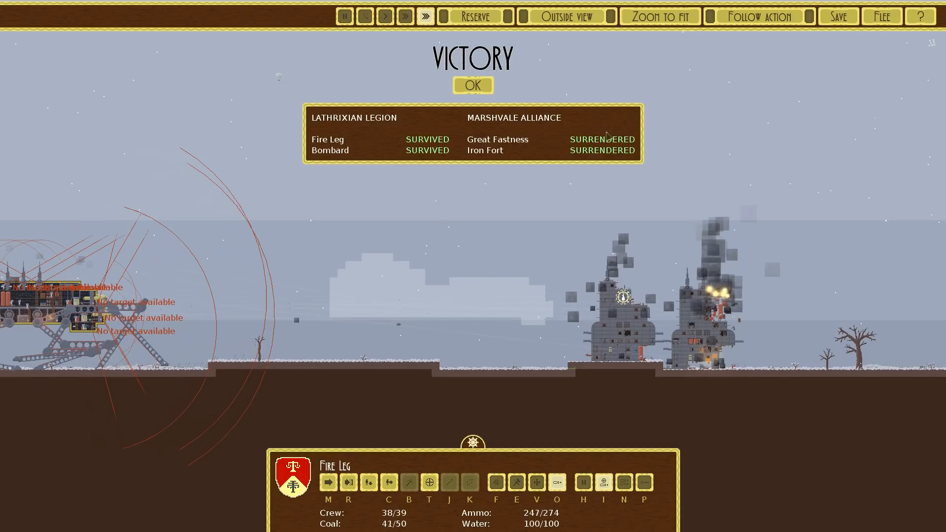
click(472, 84)
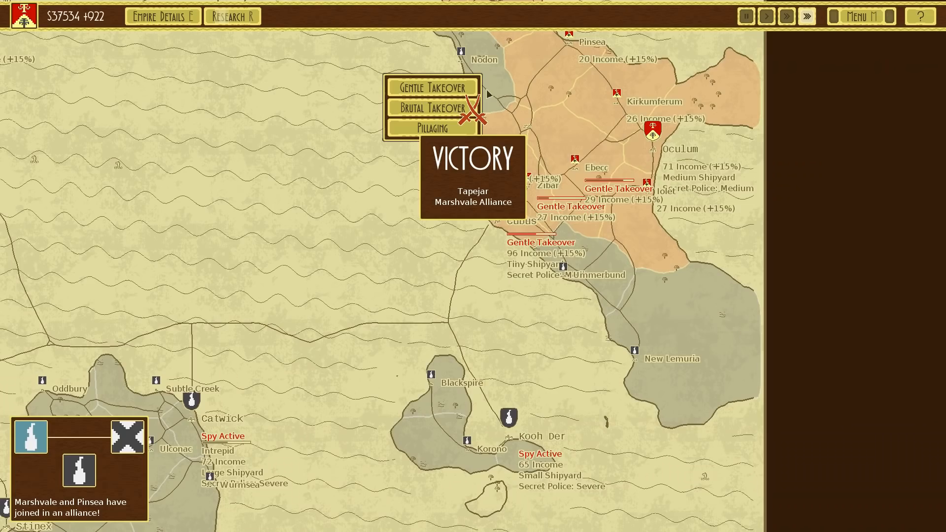
Choose Tapejar's takeover, then fight the attacks on Nodon and Ummerbund
click(433, 107)
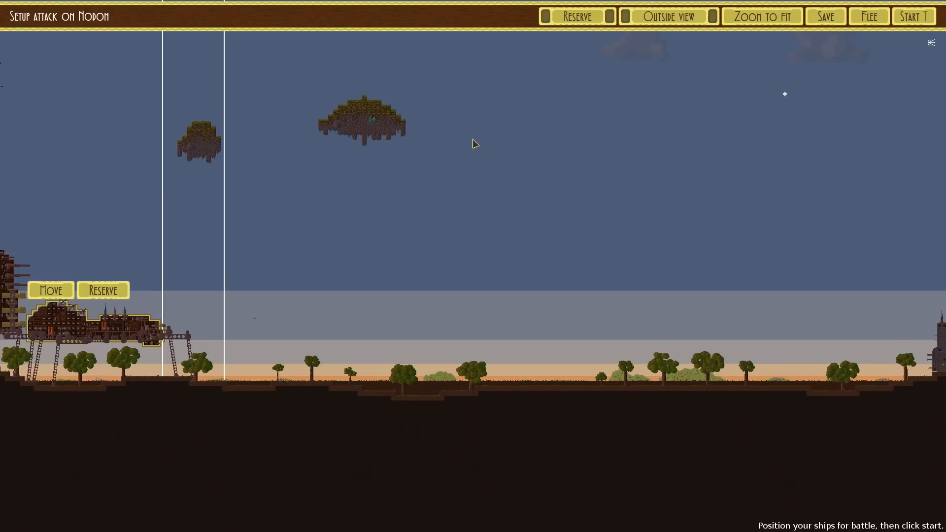
click(914, 16)
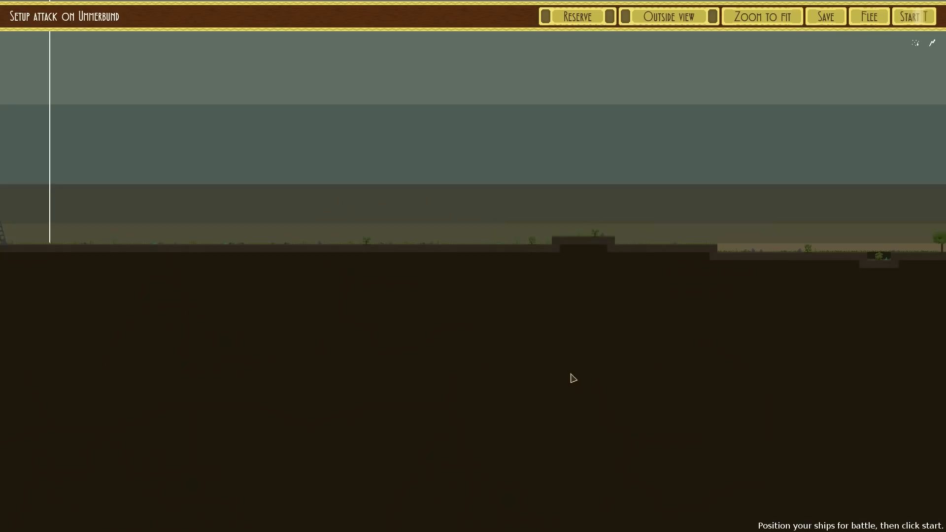
click(913, 16)
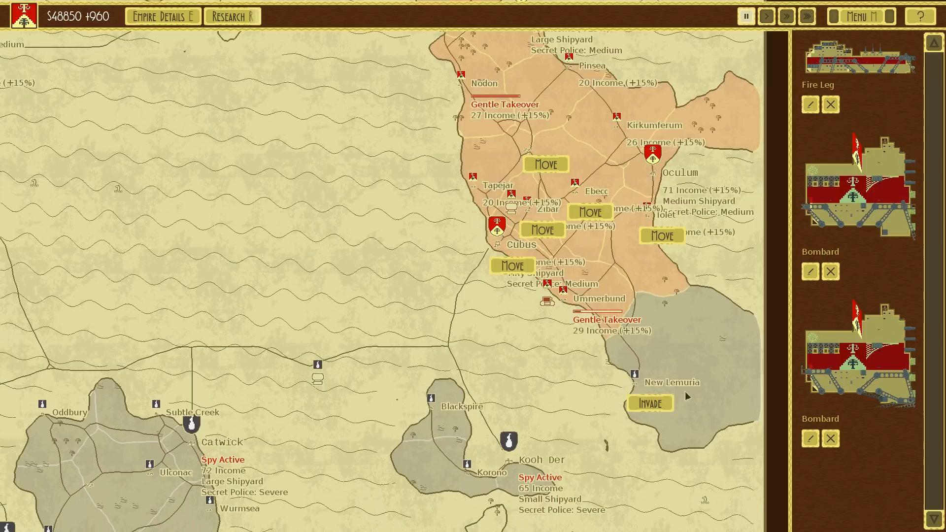
Invade and attack New Lemuria, then fight the Cubus defence and accept the defeat
click(650, 403)
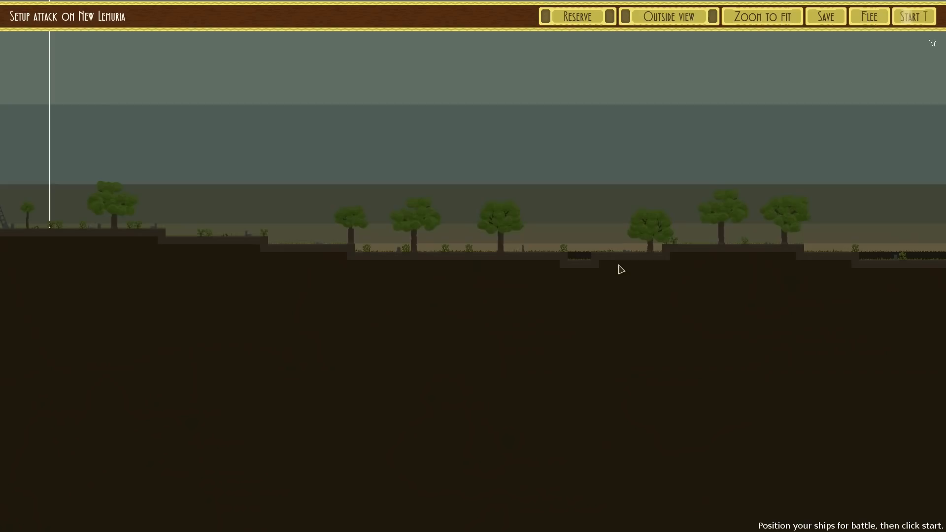
click(917, 15)
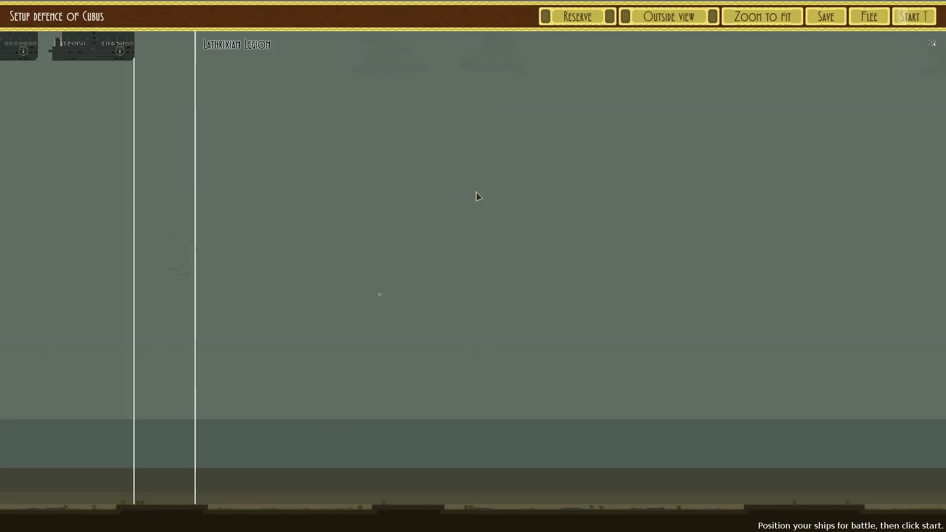
click(914, 16)
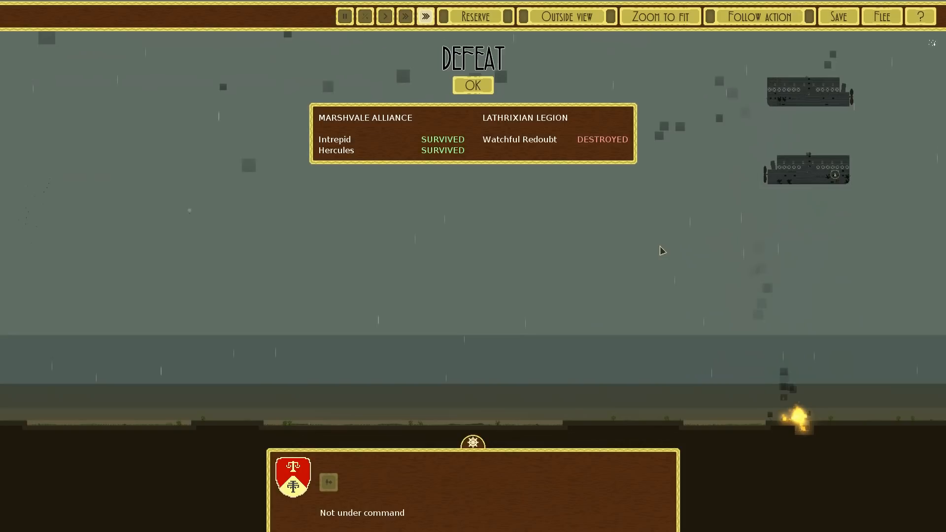
click(473, 85)
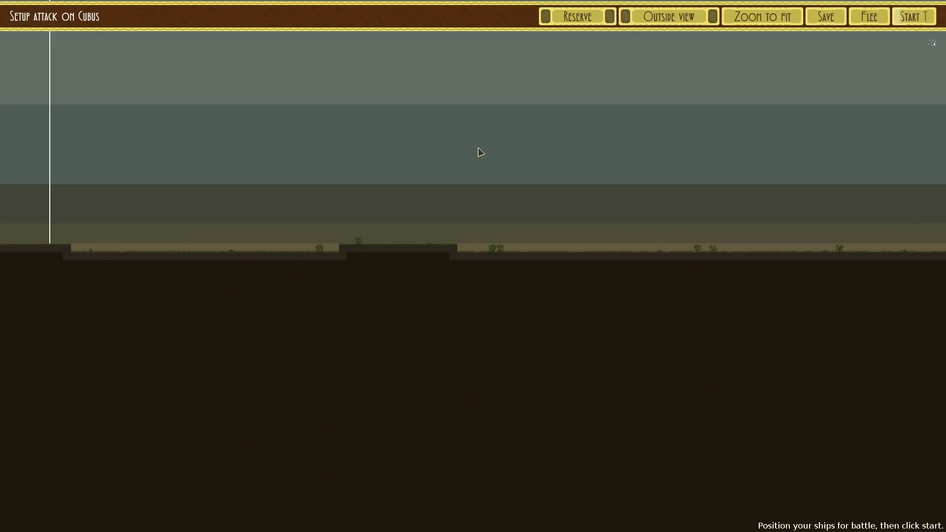
Fight the counterattack on Cubus and accept the victory over the Hercules
click(918, 16)
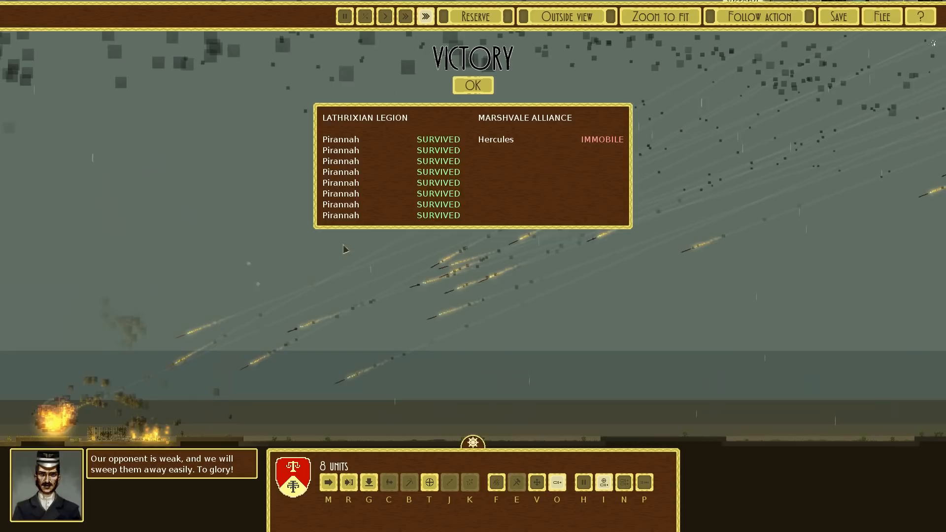
click(473, 84)
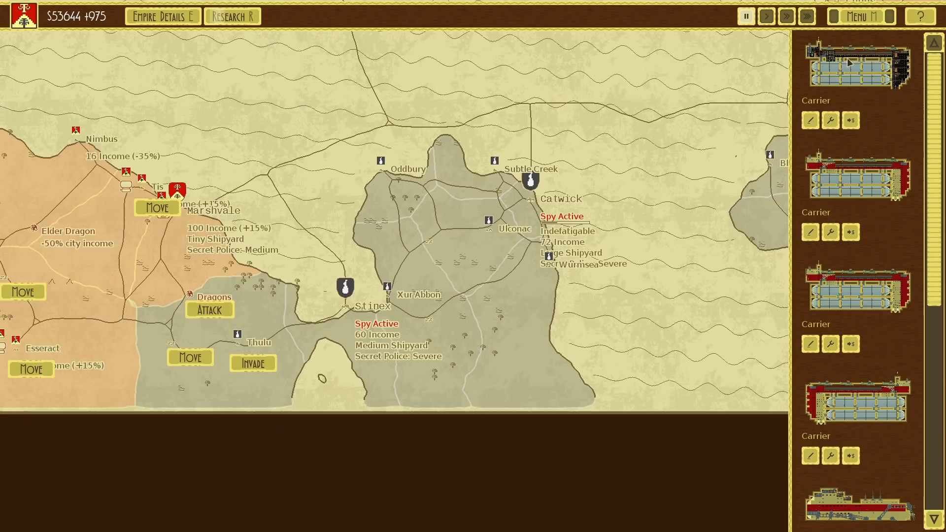
Send the Fire Leg and Bombard army to invade past Stinex and start the Xur Abbon attack
click(253, 363)
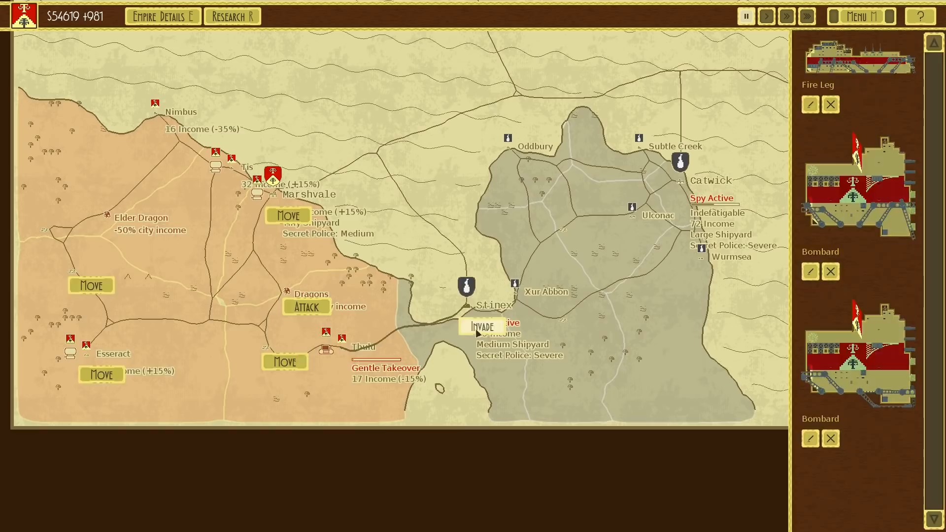
click(481, 327)
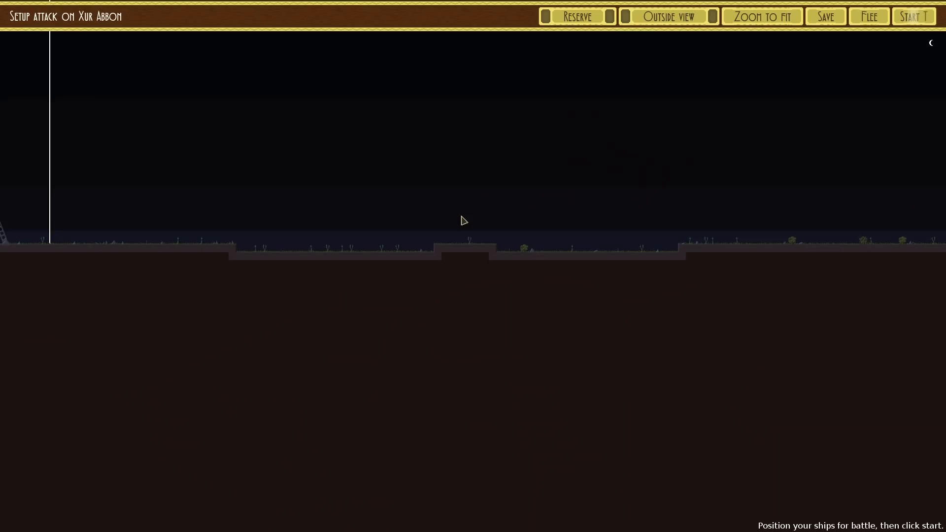
click(913, 16)
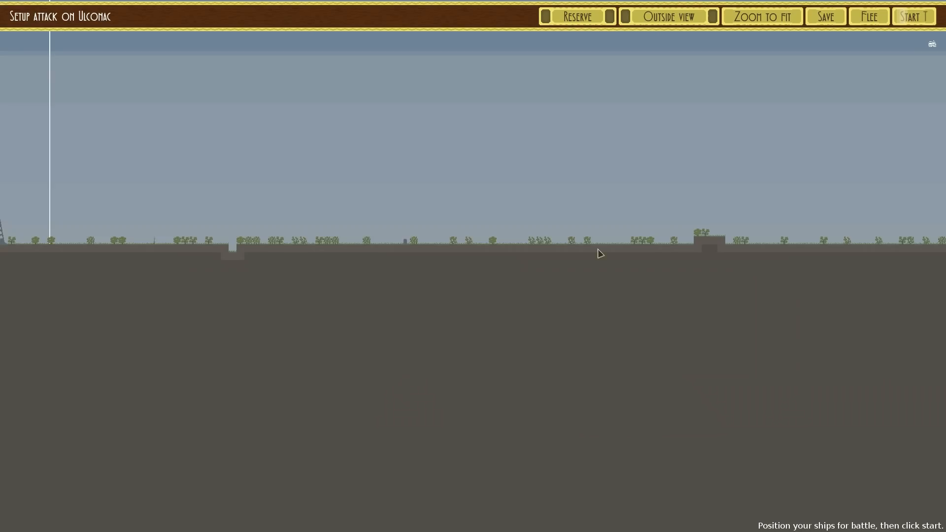
Begin the battle for Ulconac, leading into the Catwick attack setup
click(913, 16)
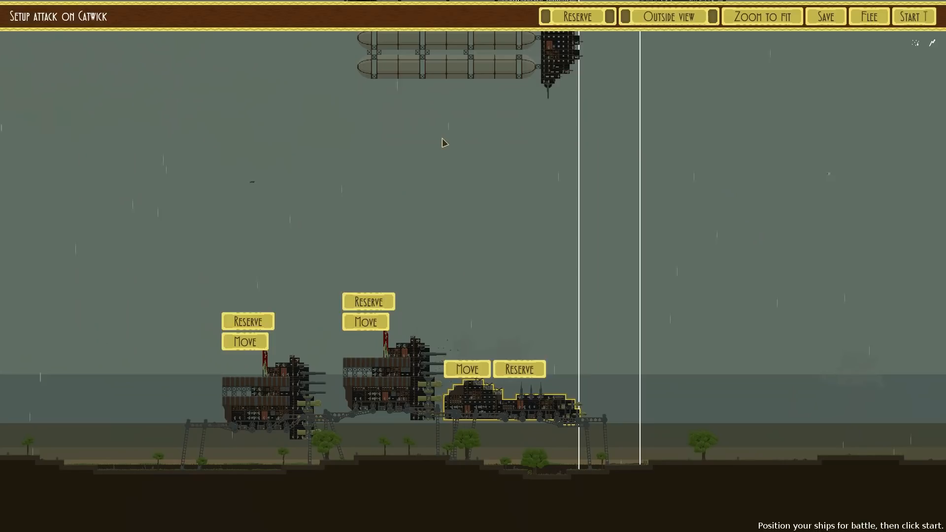
Run the Catwick battle to capture Catwick and Xur Abbon
click(914, 16)
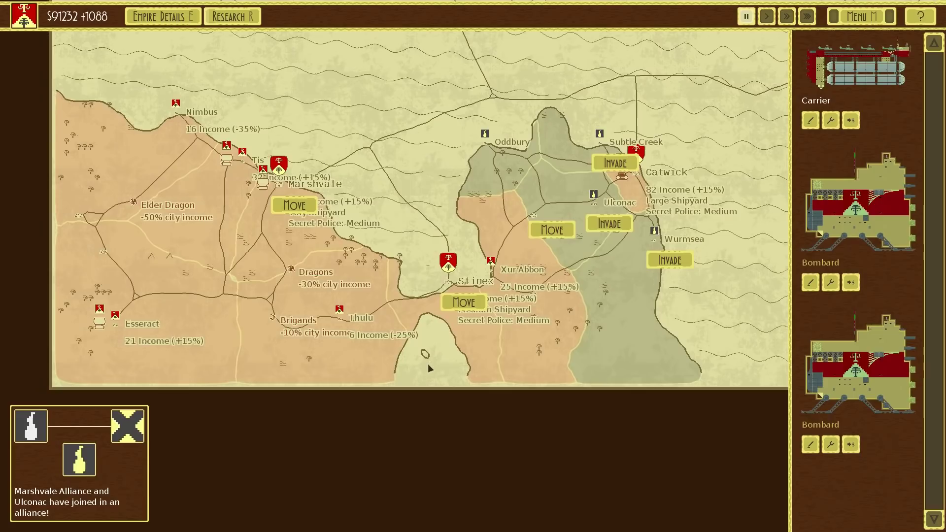
Invade the neighbouring city and start the battle for Ulconac, reaching the Oddbury setup
click(609, 223)
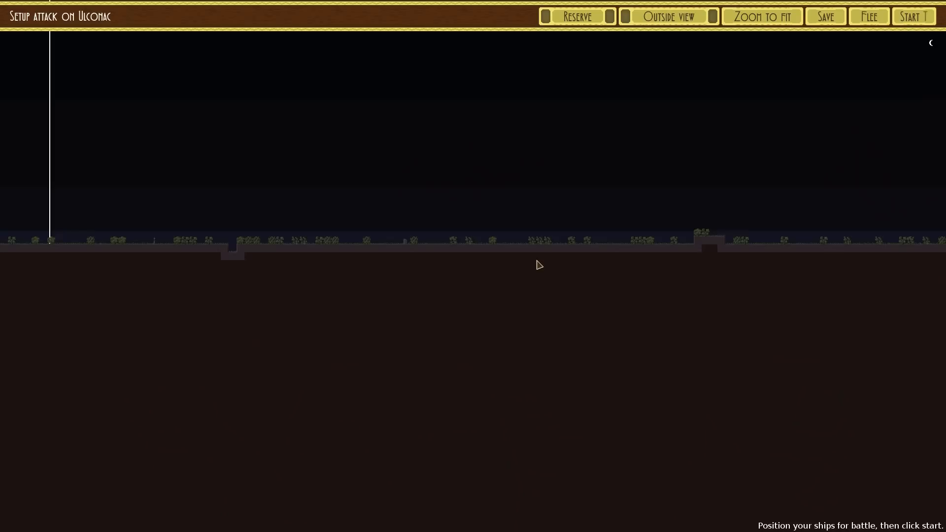
click(914, 15)
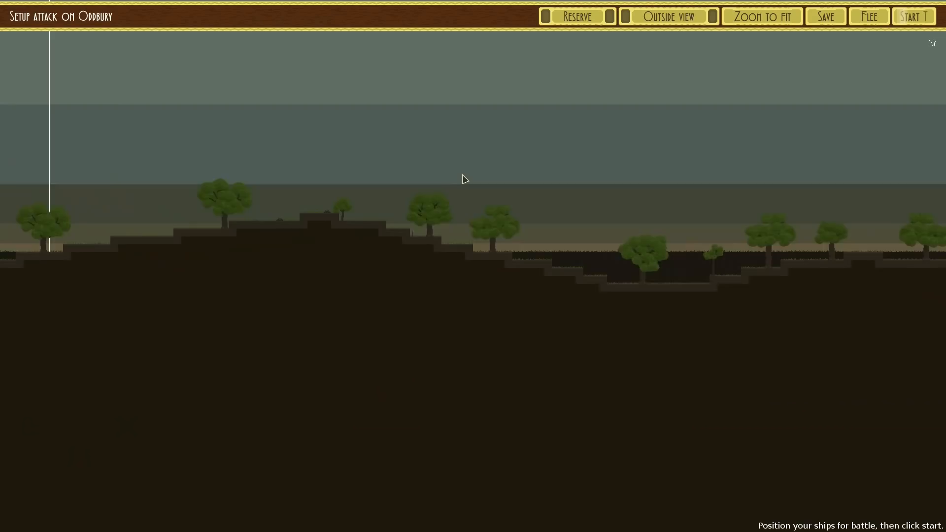
Start the Oddbury battle and let it resolve into the Catwick attack setup
click(916, 16)
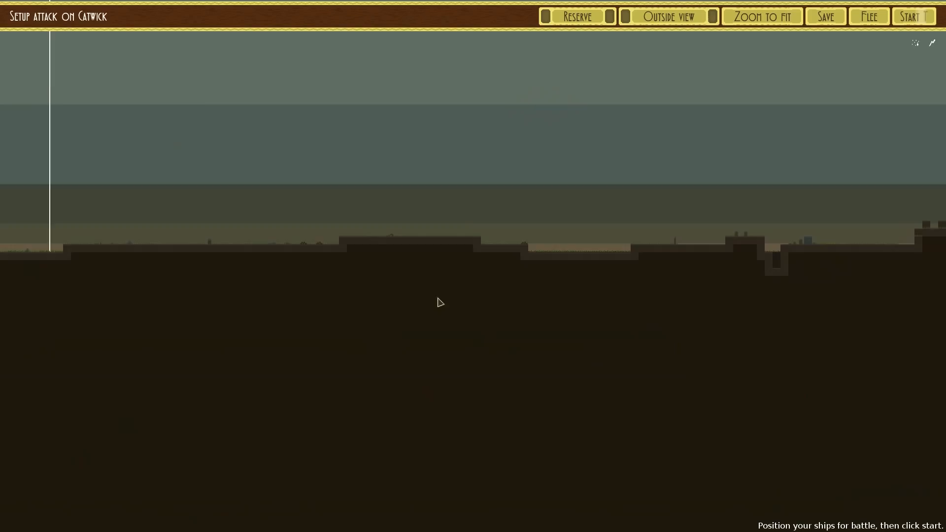
Win at Catwick, dismiss the victory summary and start the battle against the Pirates
click(916, 15)
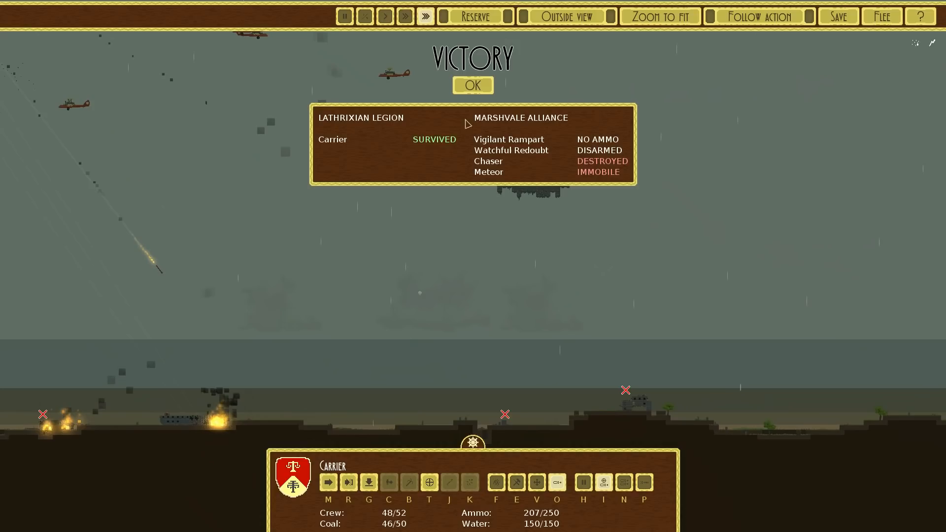
click(472, 84)
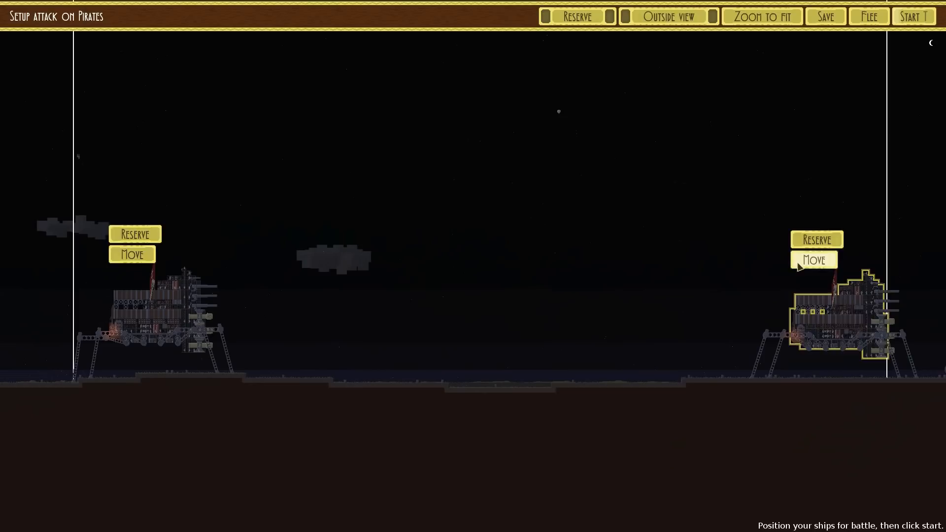
click(913, 15)
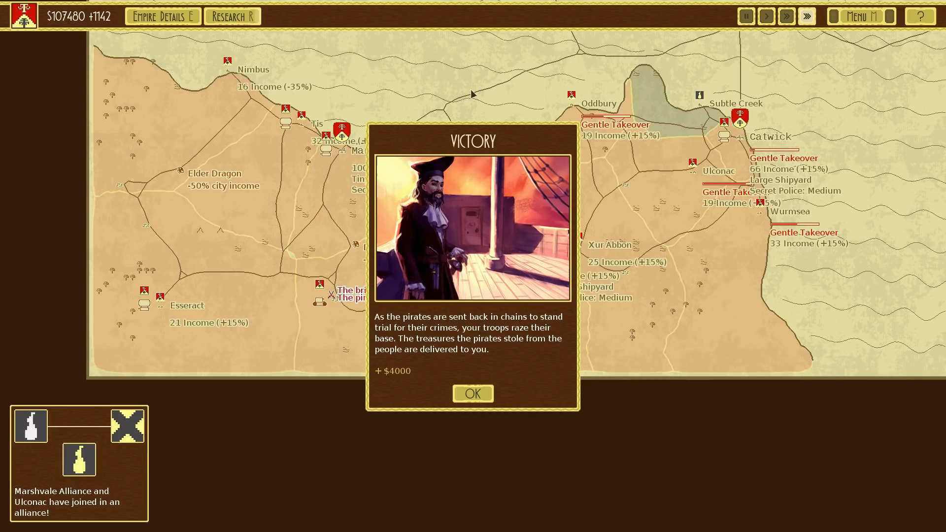
Accept the pirate victory and its $4000 treasure reward
click(473, 394)
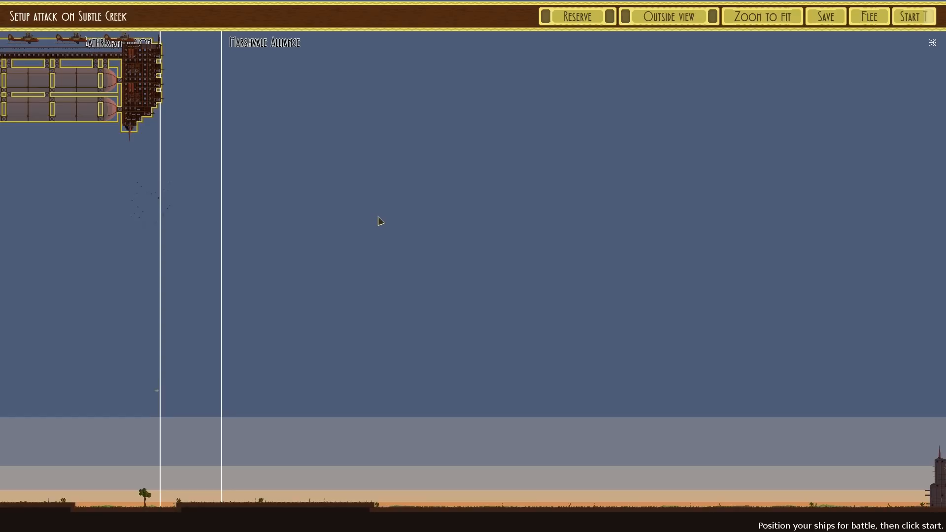
Start the Subtle Creek battle with the carrier facing two enemy towers
click(914, 16)
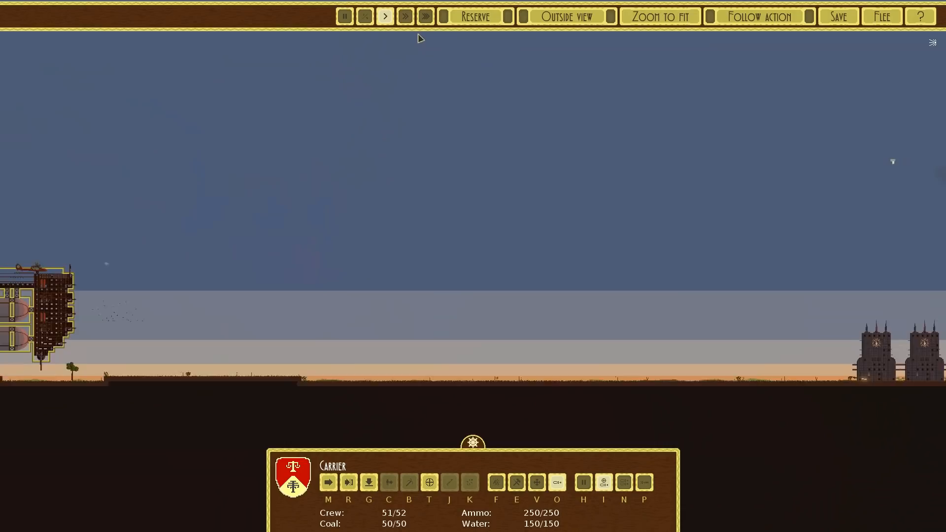
Position the carrier on the battlefield for the Kooh Der attack
click(425, 16)
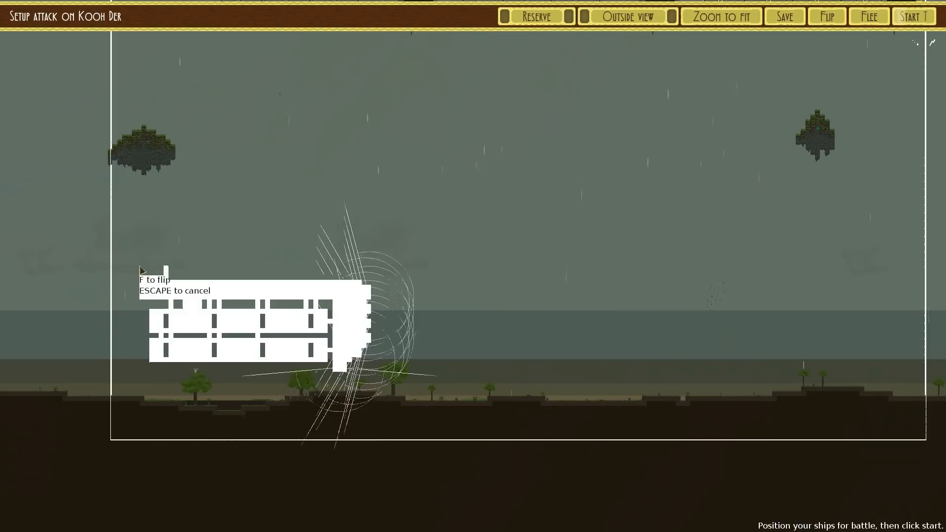
Place the ship, win at Kooh Der and dismiss the victory to return to the main menu
click(916, 15)
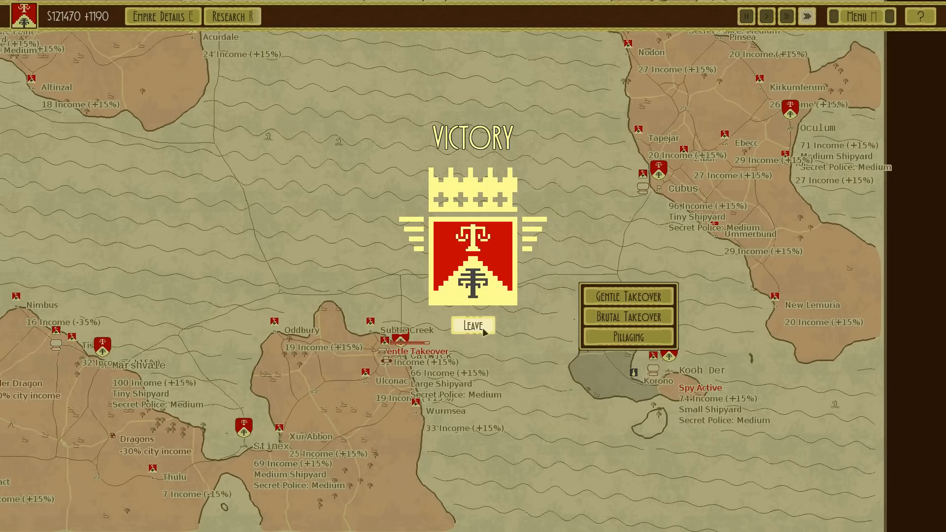
click(473, 325)
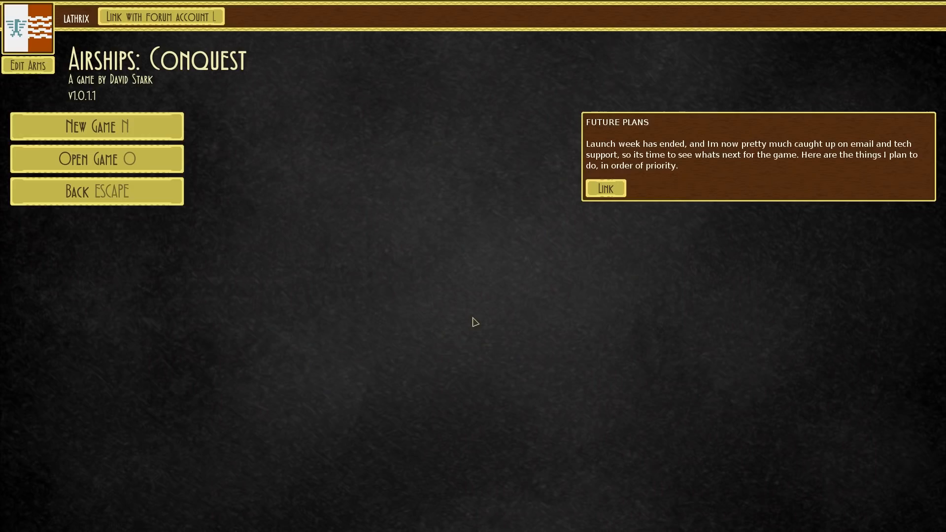
Start the custom combat where Bombard destroys the Silent Watcher tower, then acknowledge the victory
click(96, 126)
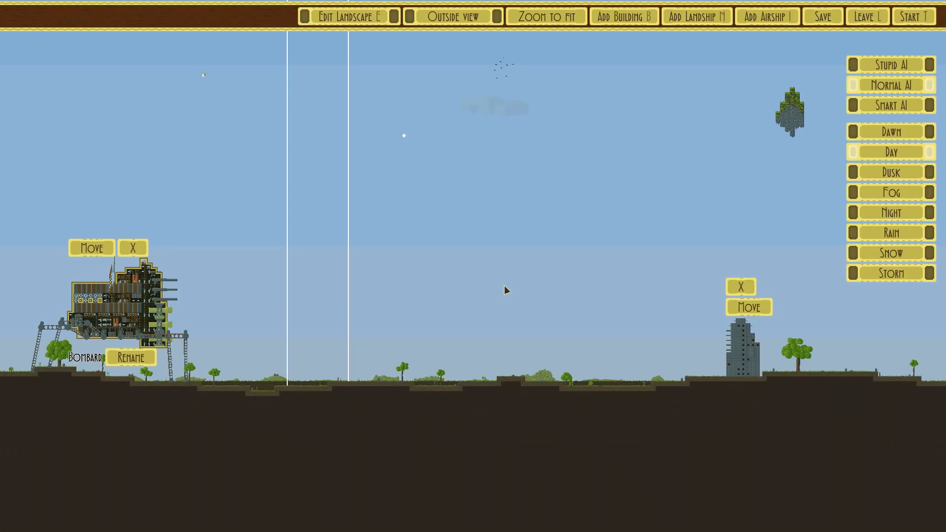
click(869, 16)
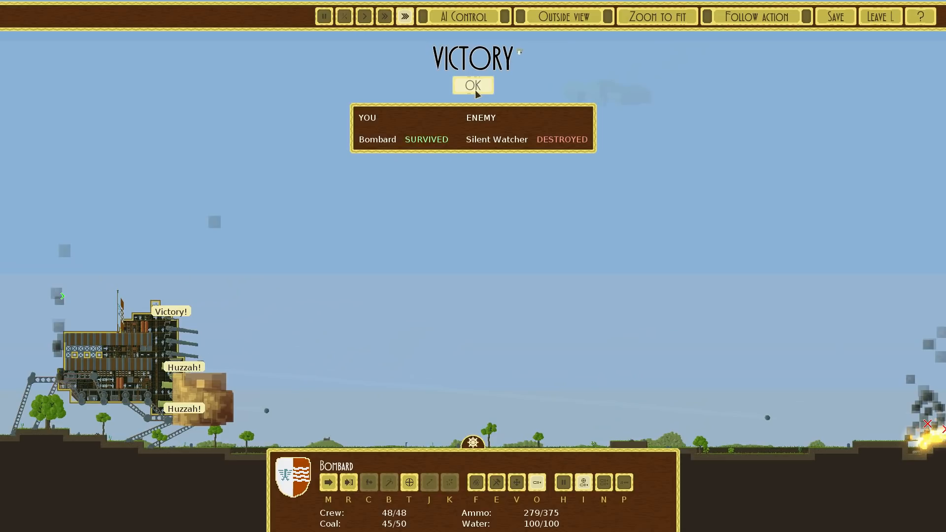
click(473, 85)
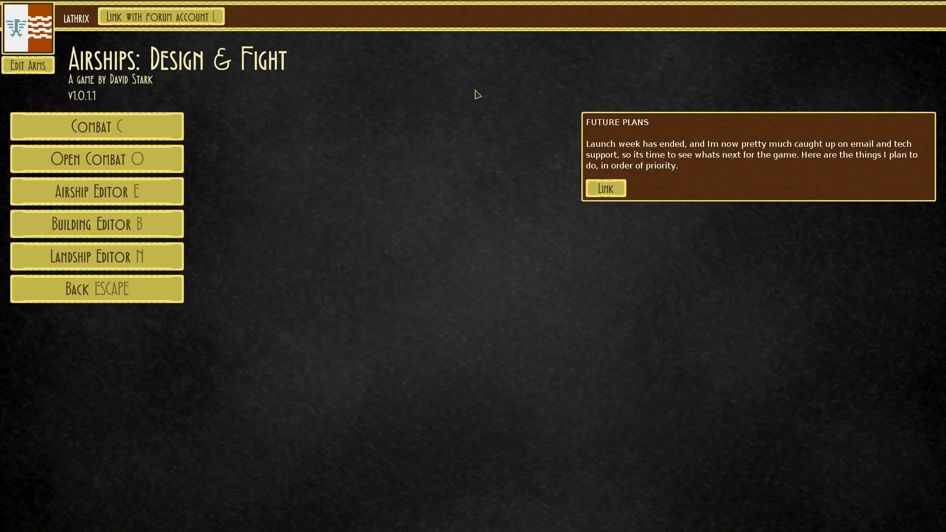